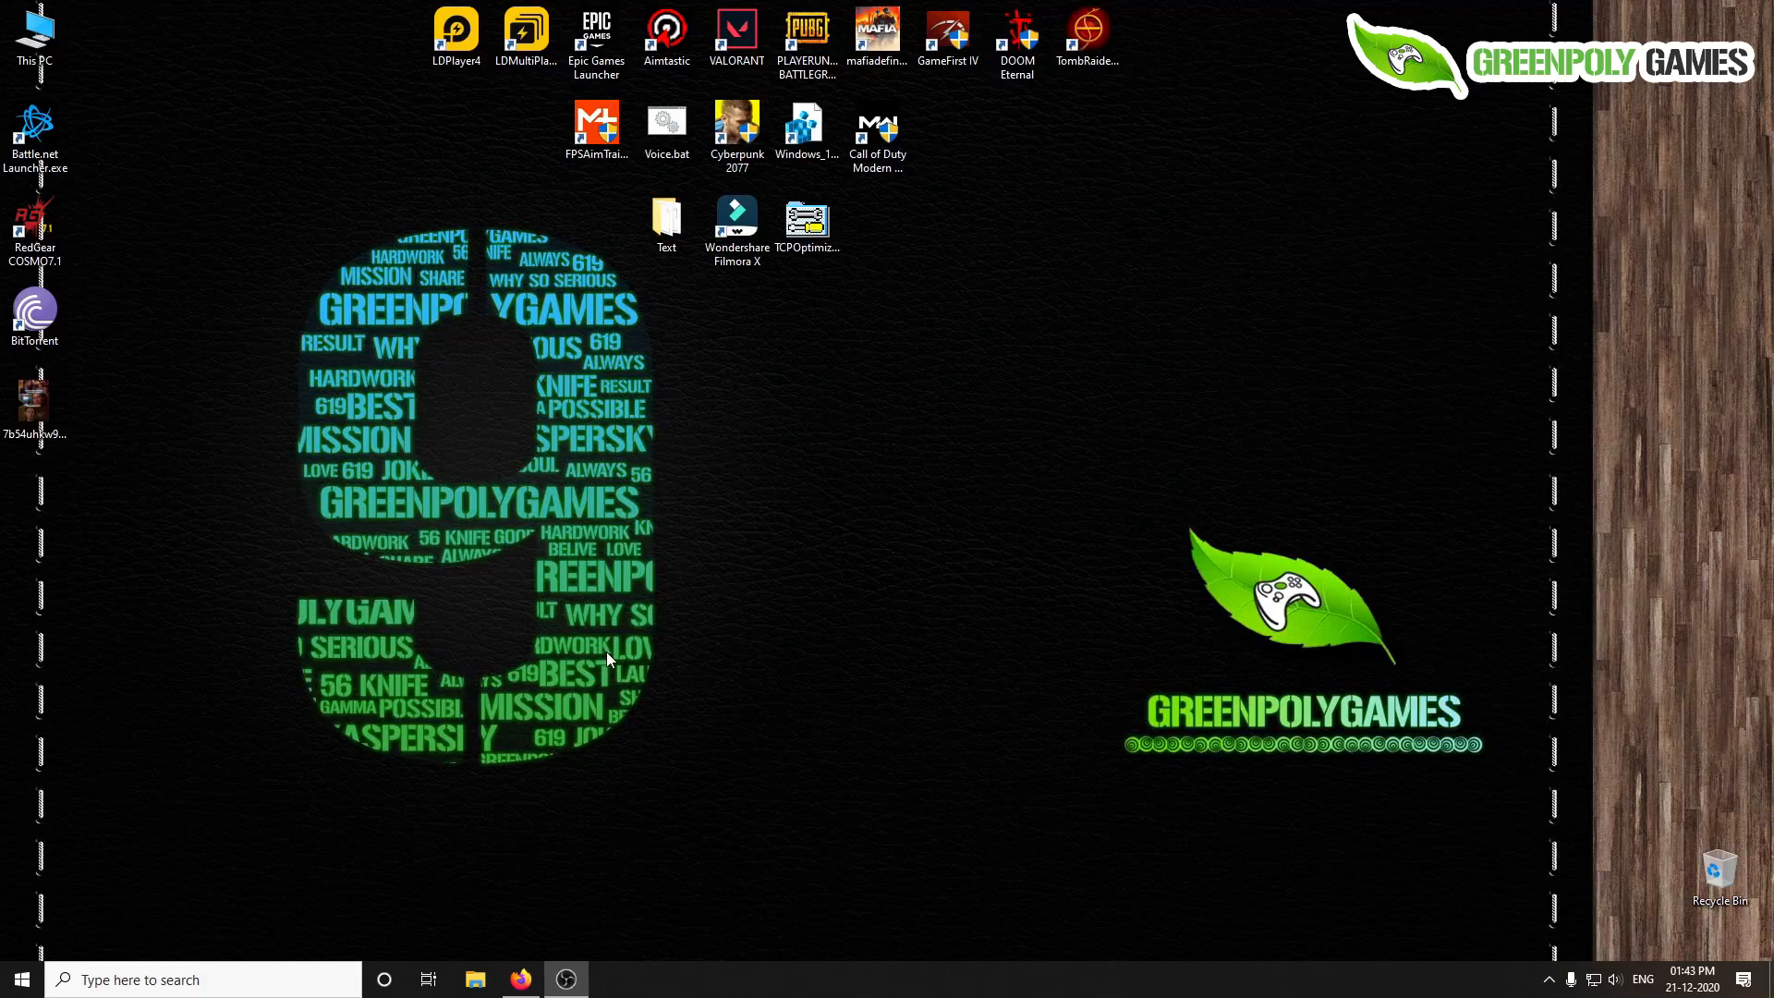
- Open This PC from the desktop to list the folders and drives
left_click(737, 133)
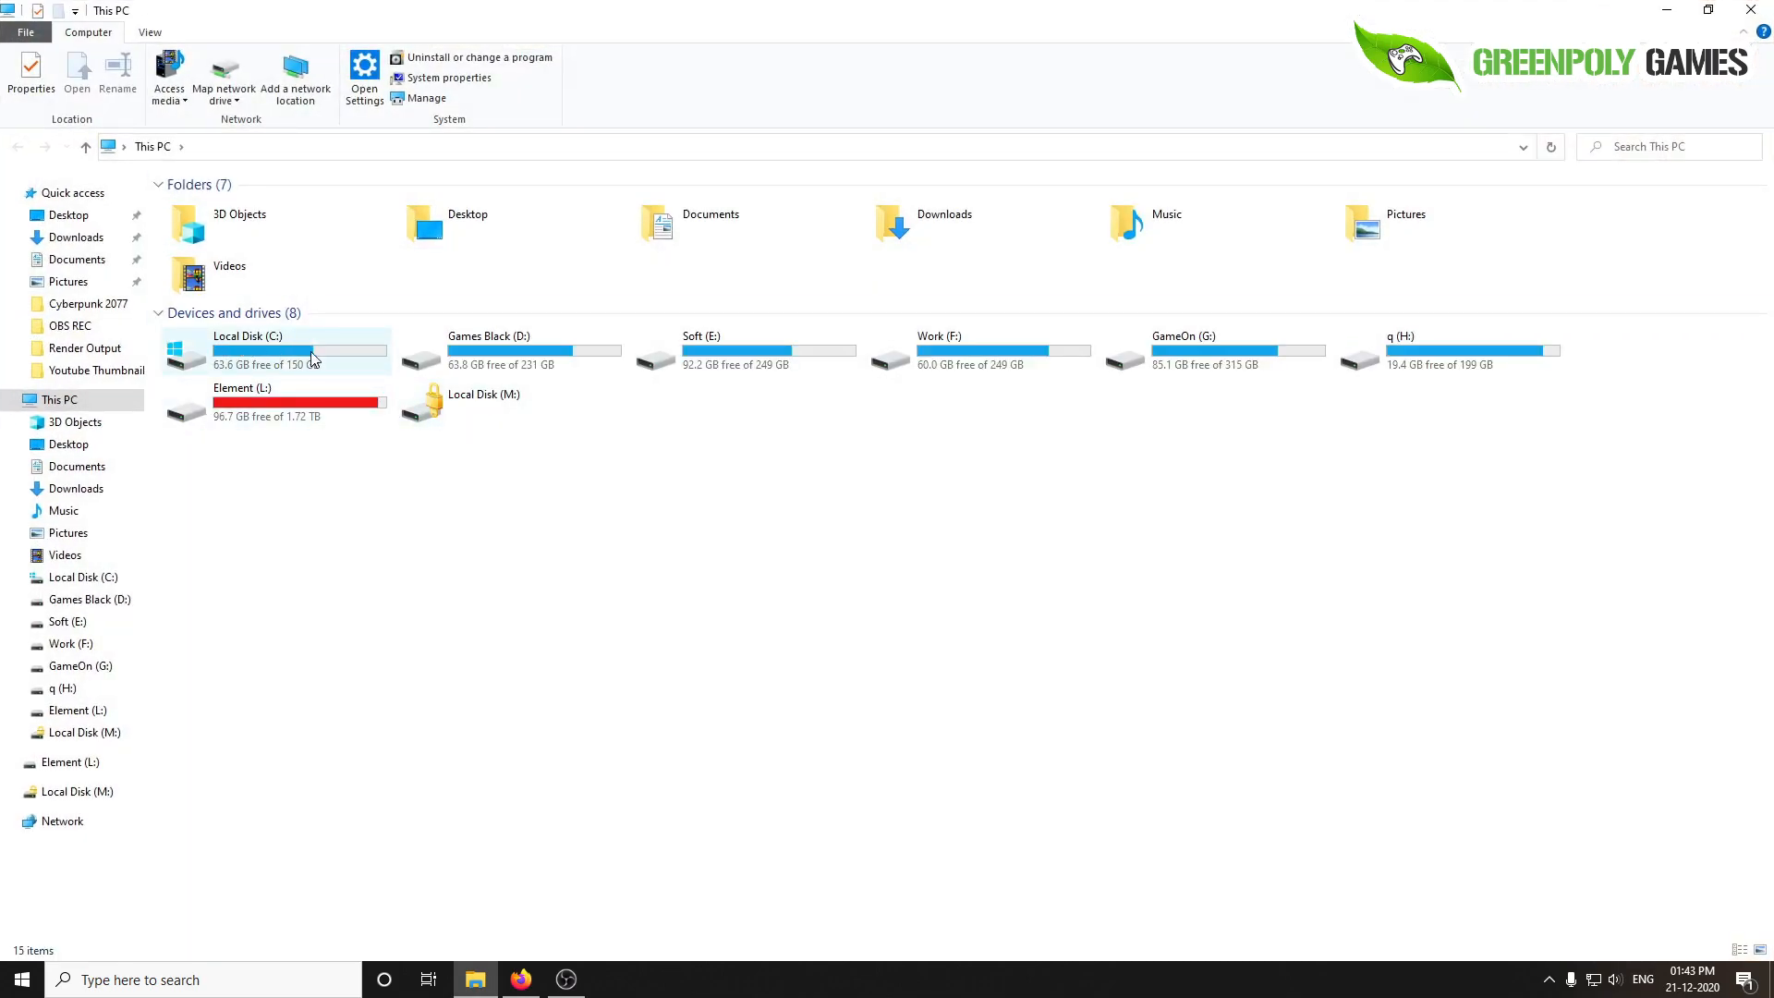
- Browse C:\Users into the user's profile and open its Saved Games folder
double_click(246, 350)
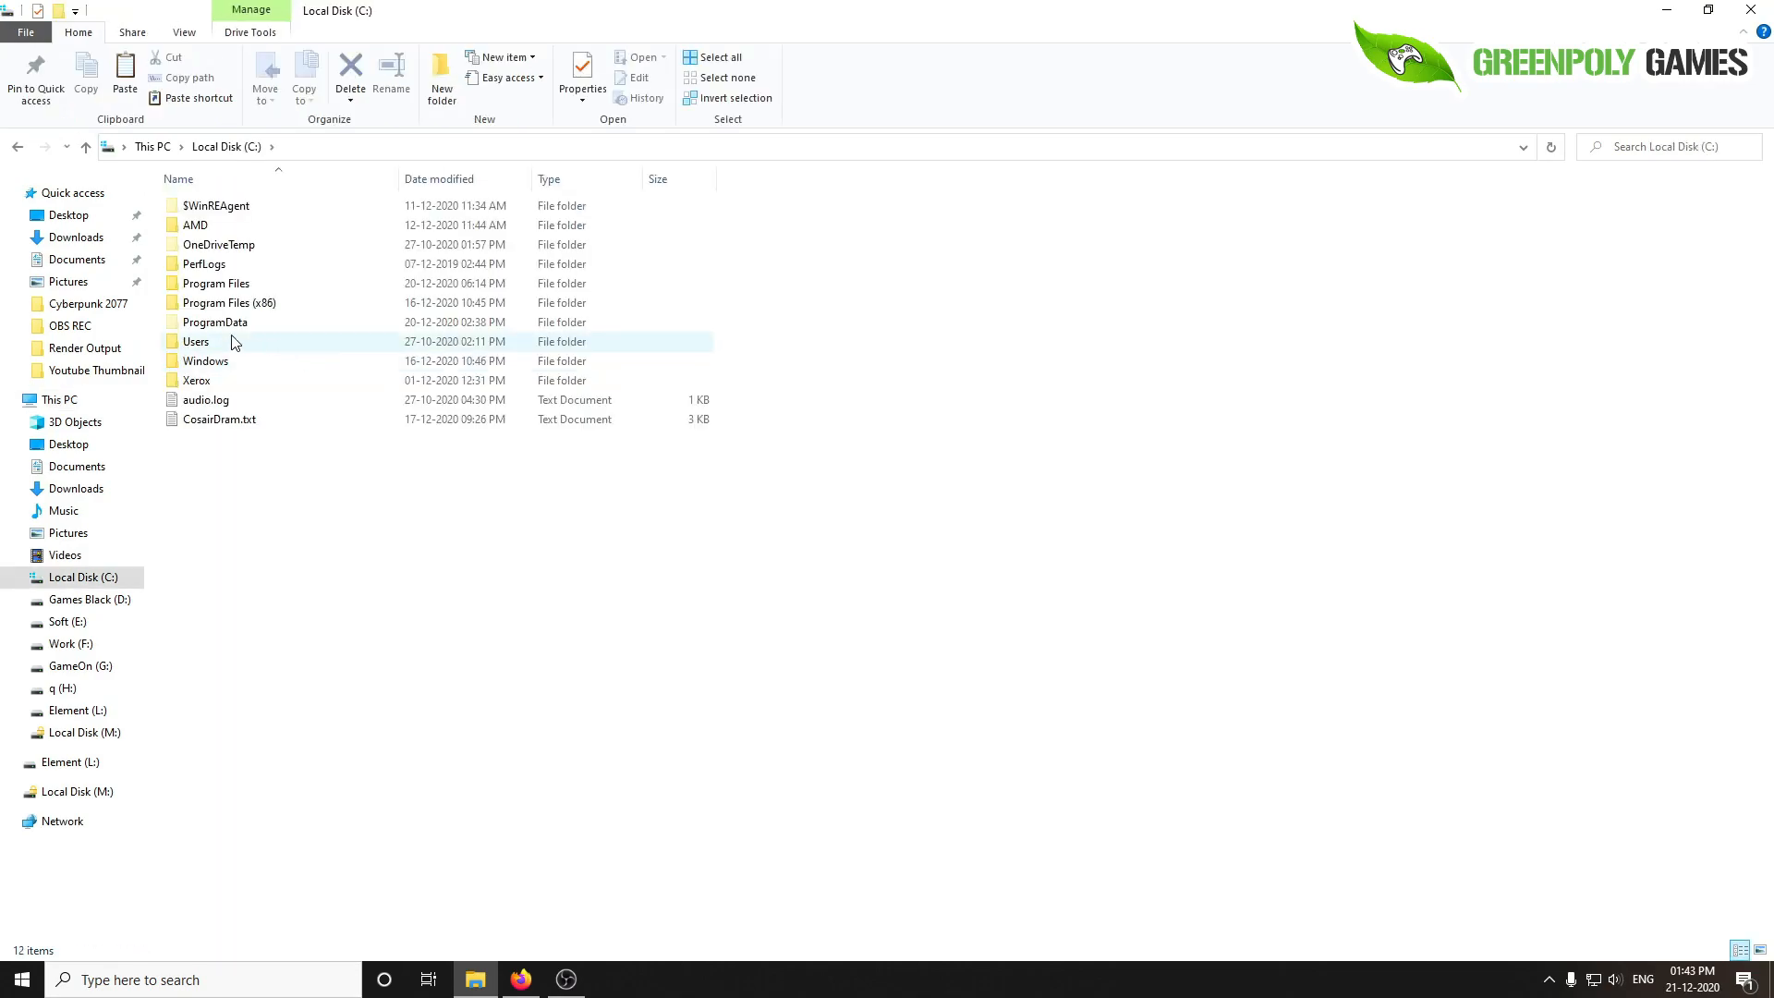
double_click(194, 340)
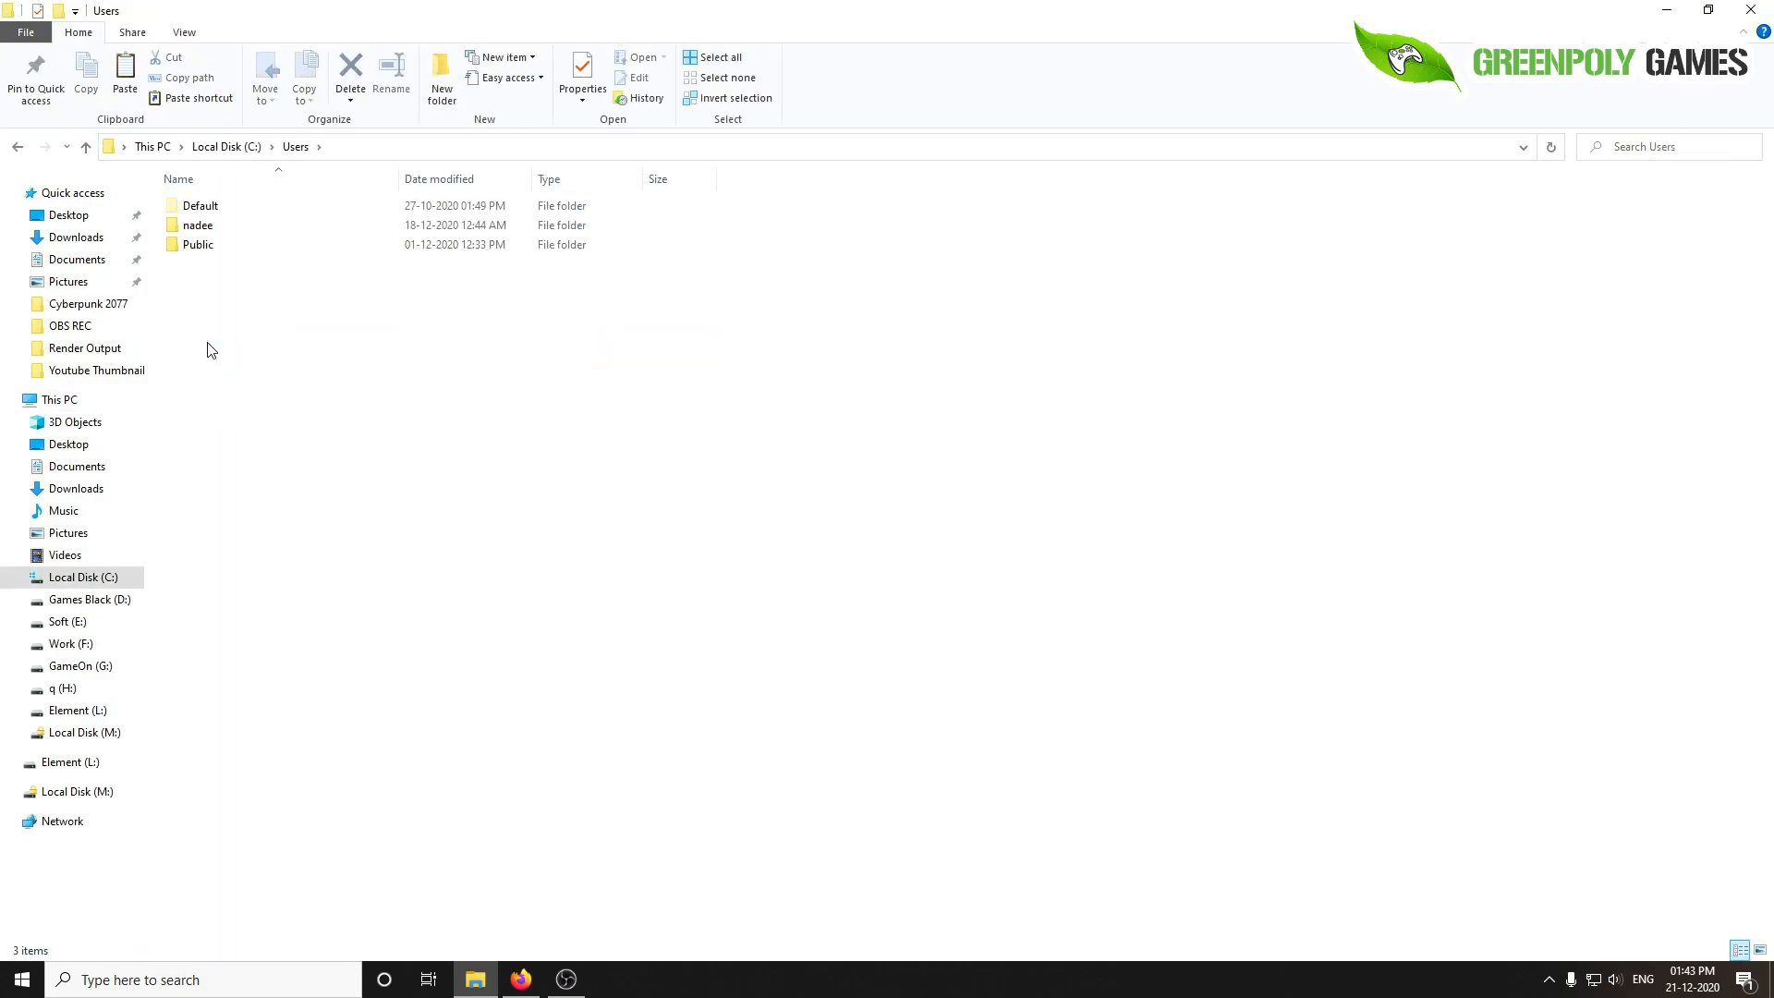
left_click(198, 225)
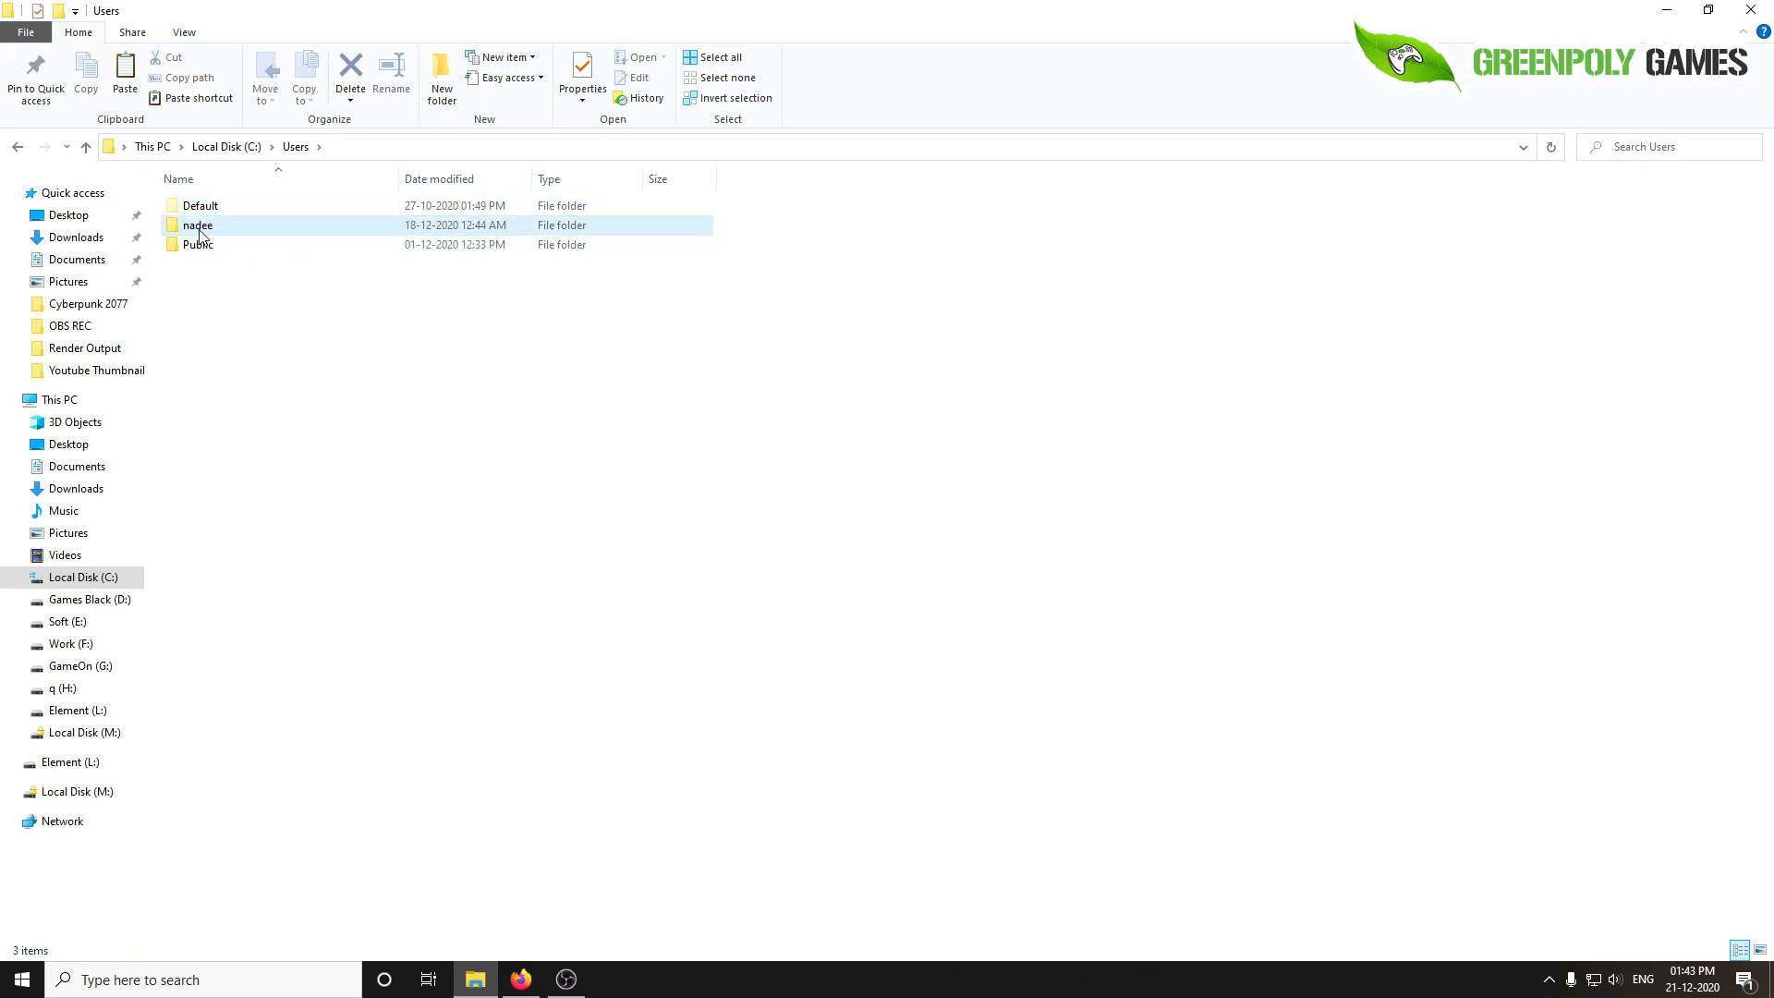
double_click(197, 226)
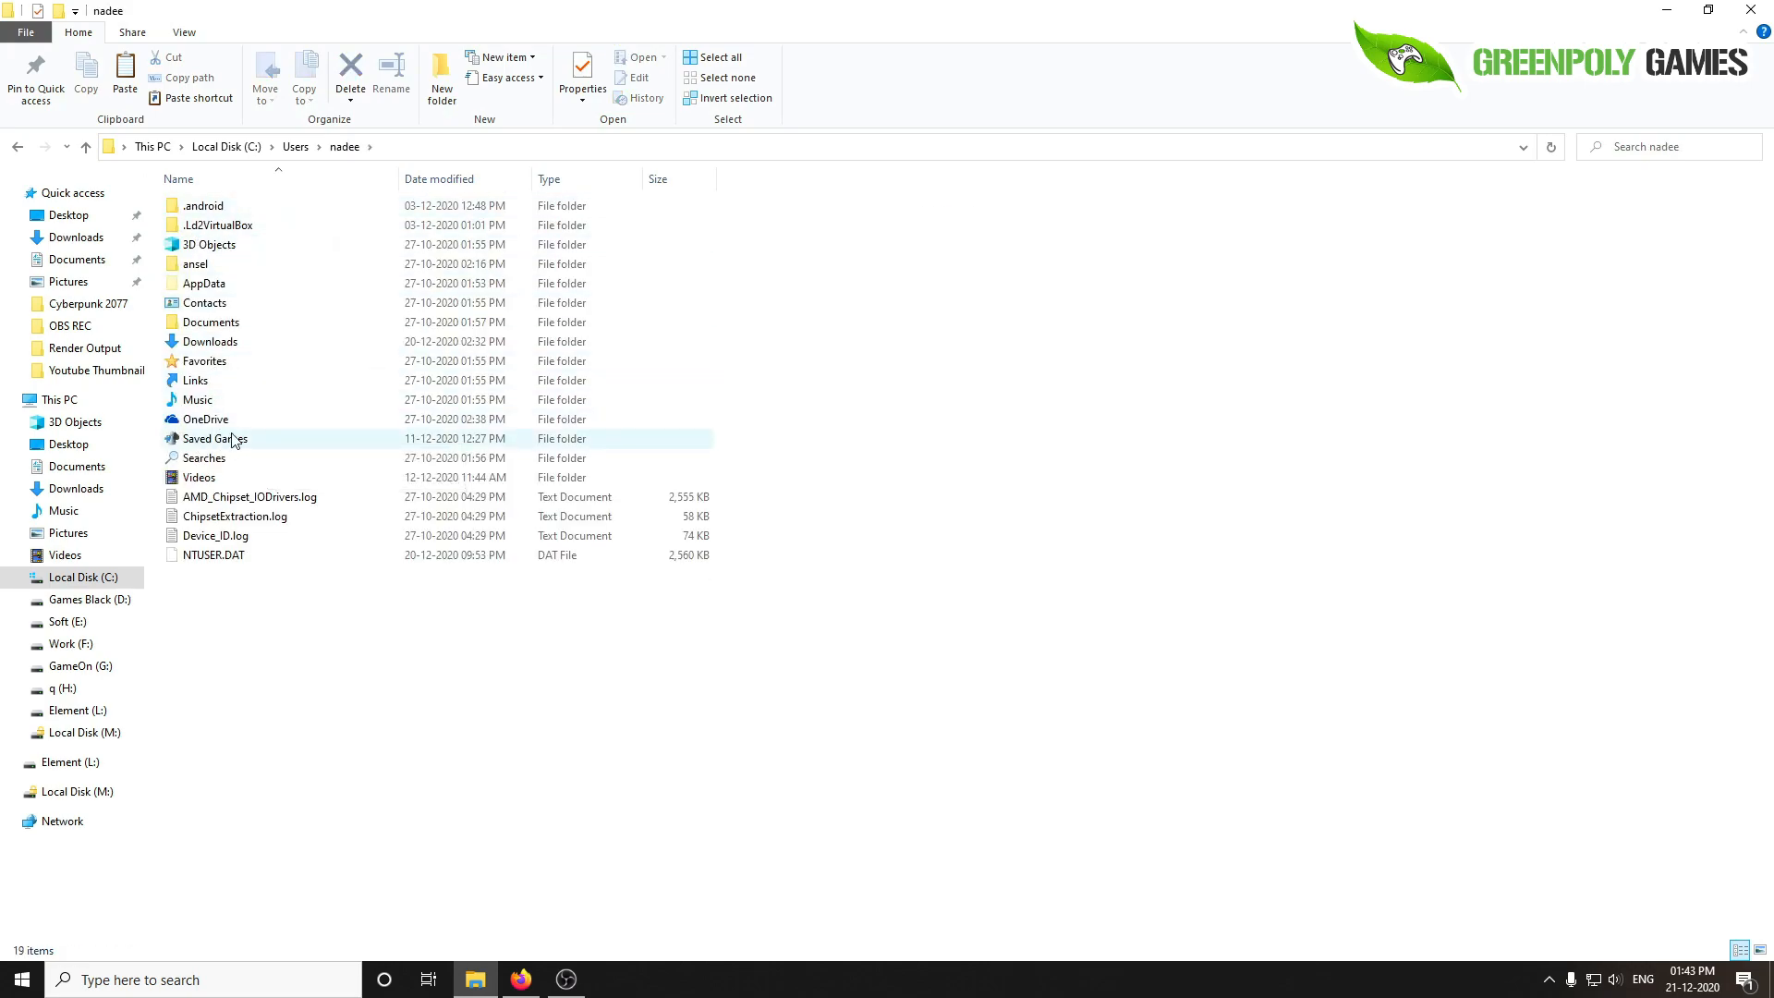
mouse_move(225, 442)
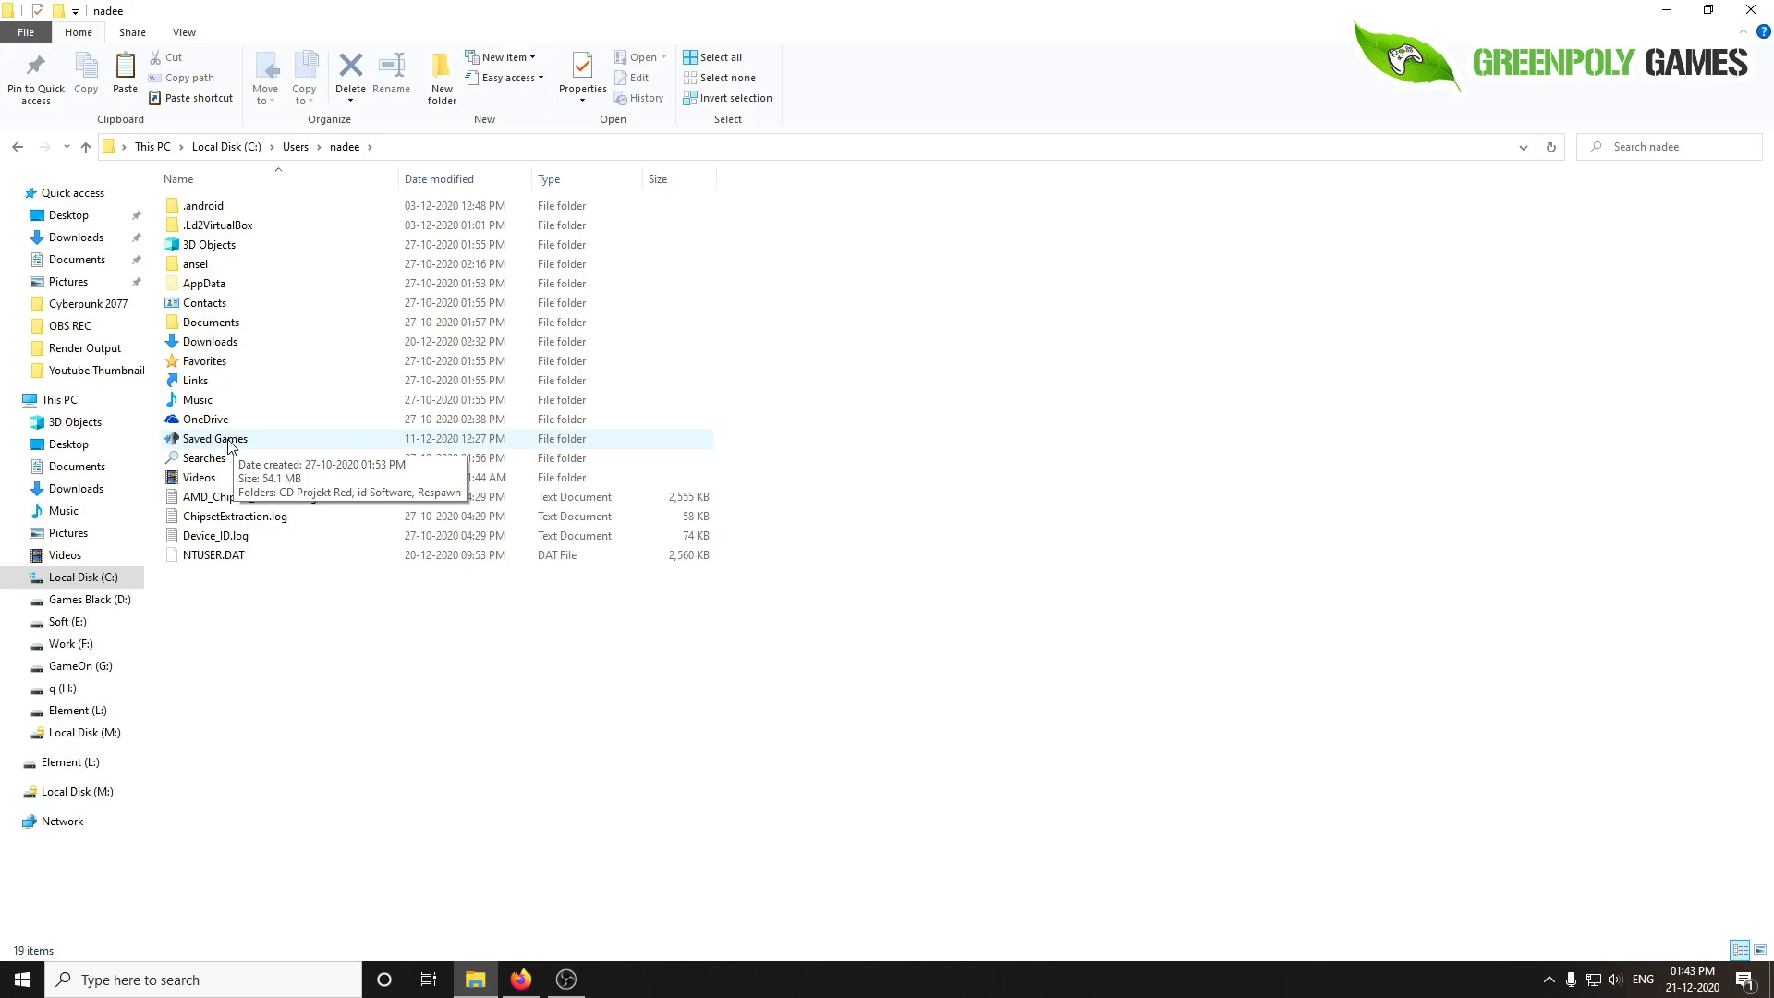
double_click(214, 440)
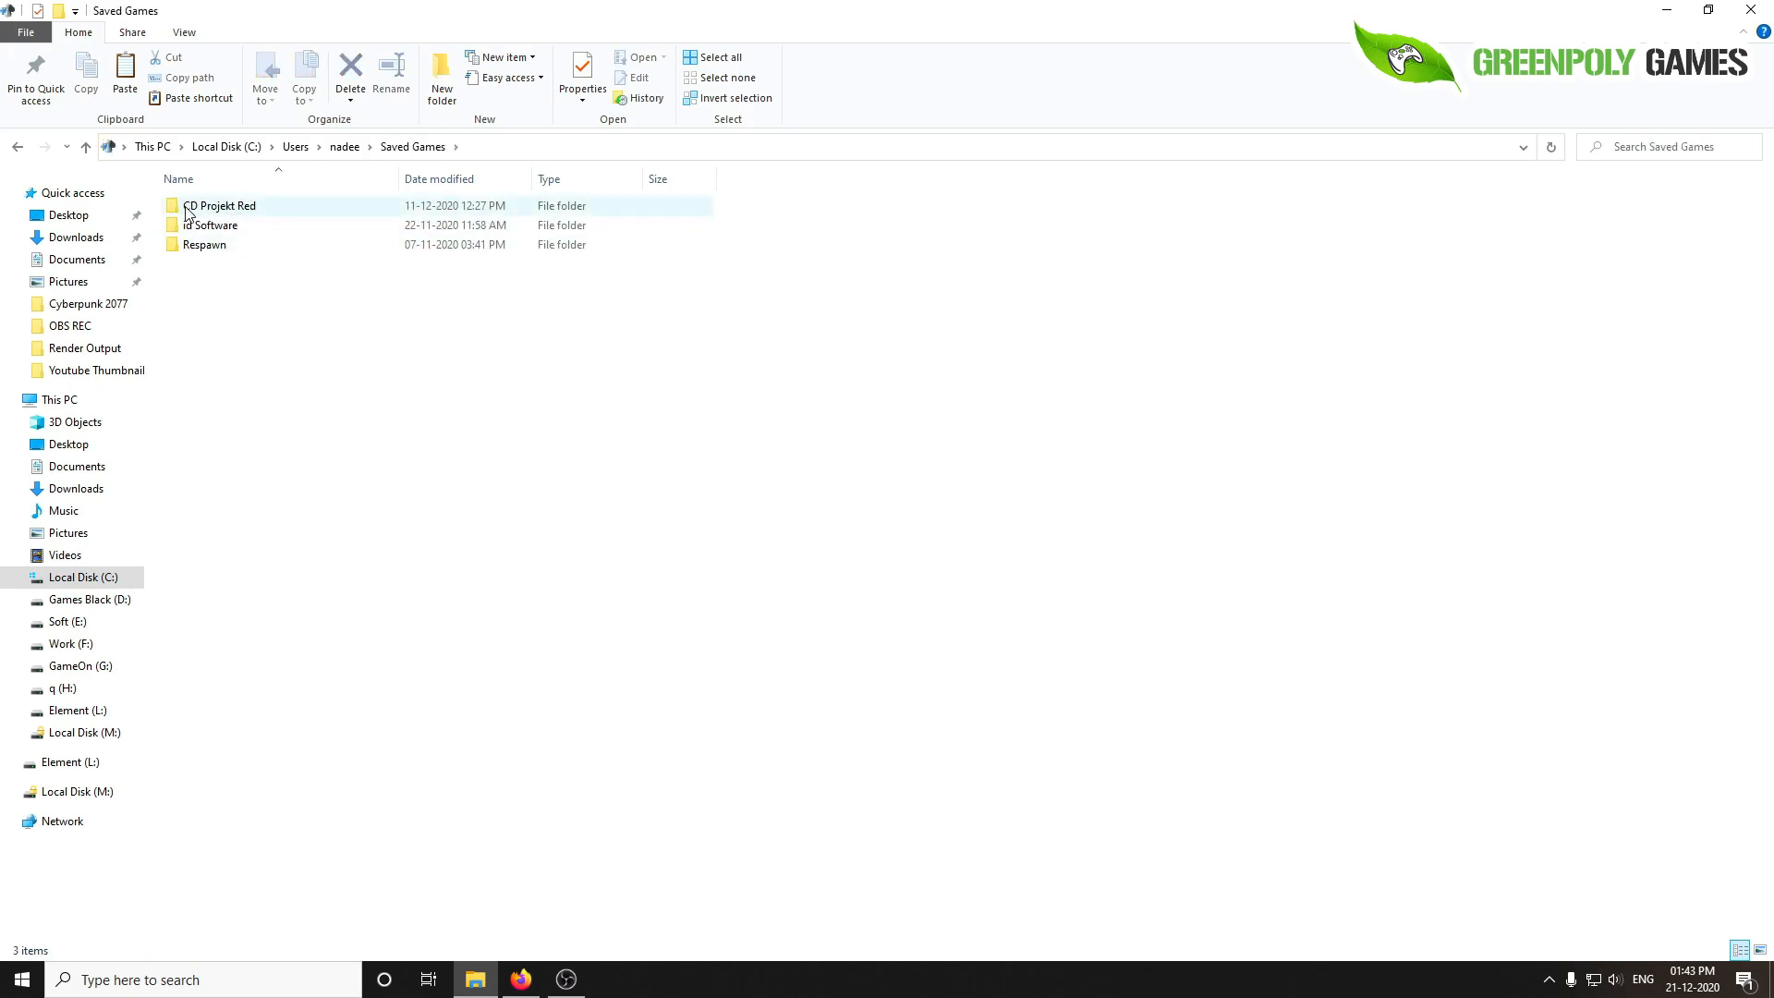
- Look inside CD Projekt Red\Cyberpunk 2077 saves, then return to Saved Games
left_click(220, 206)
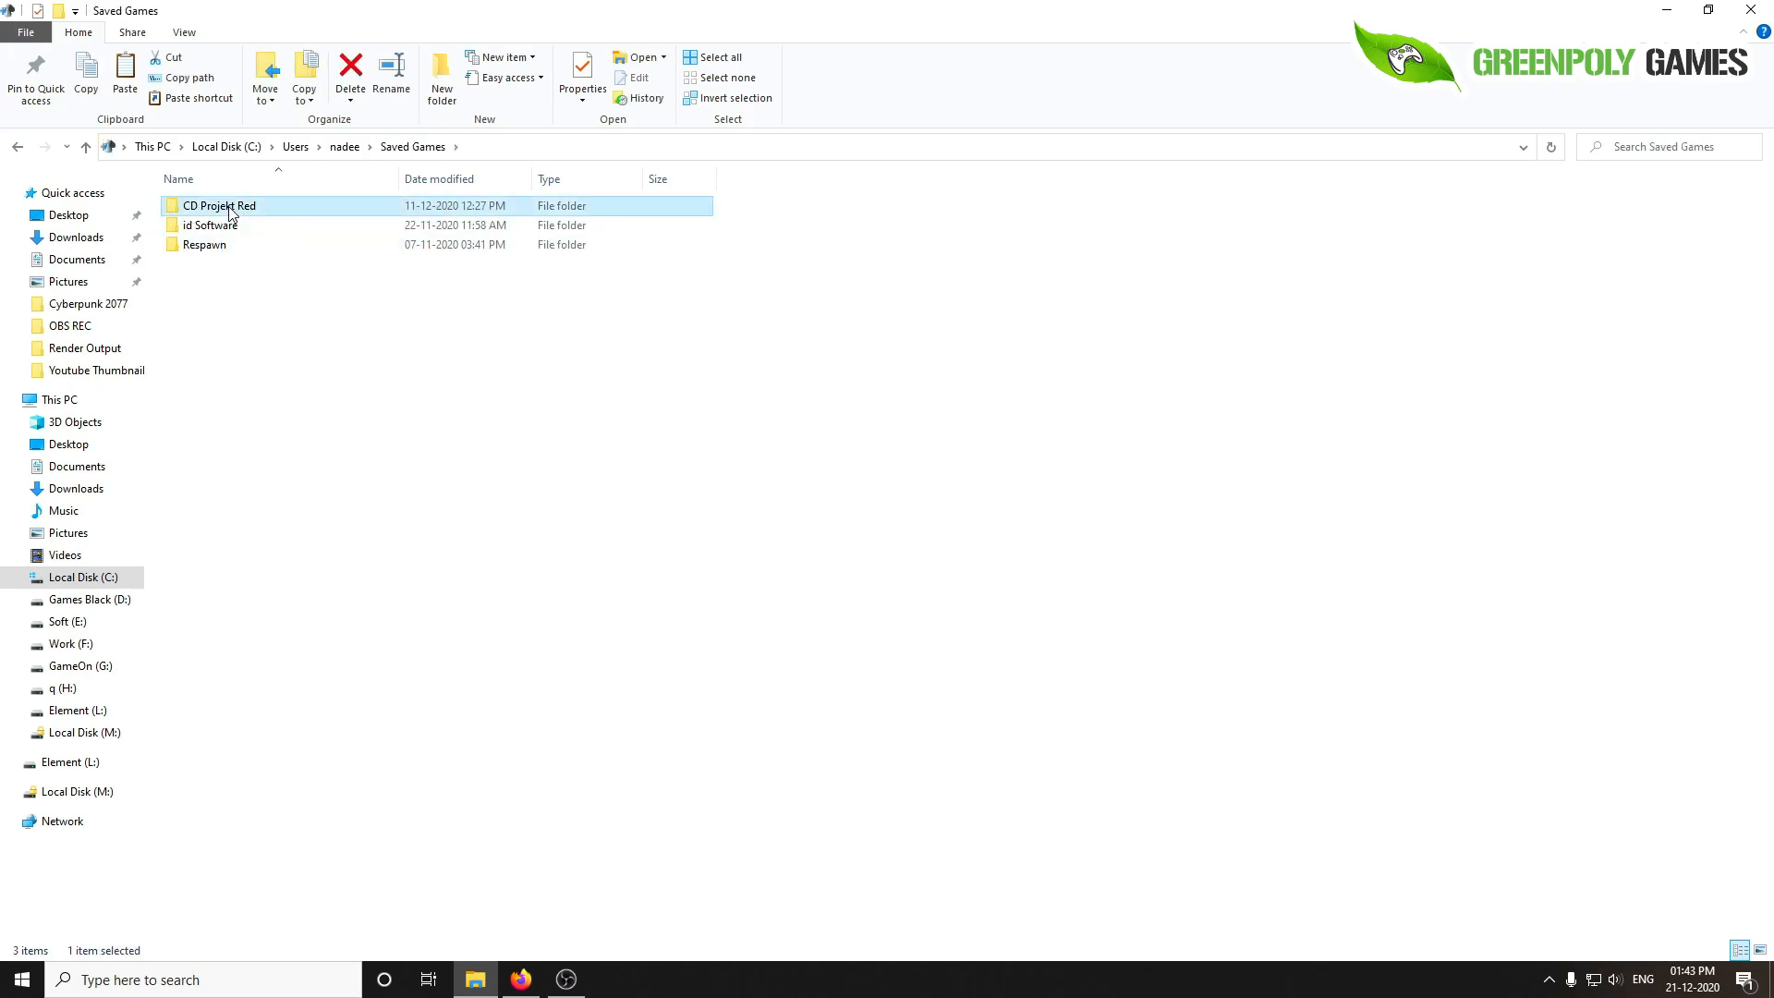
double_click(218, 206)
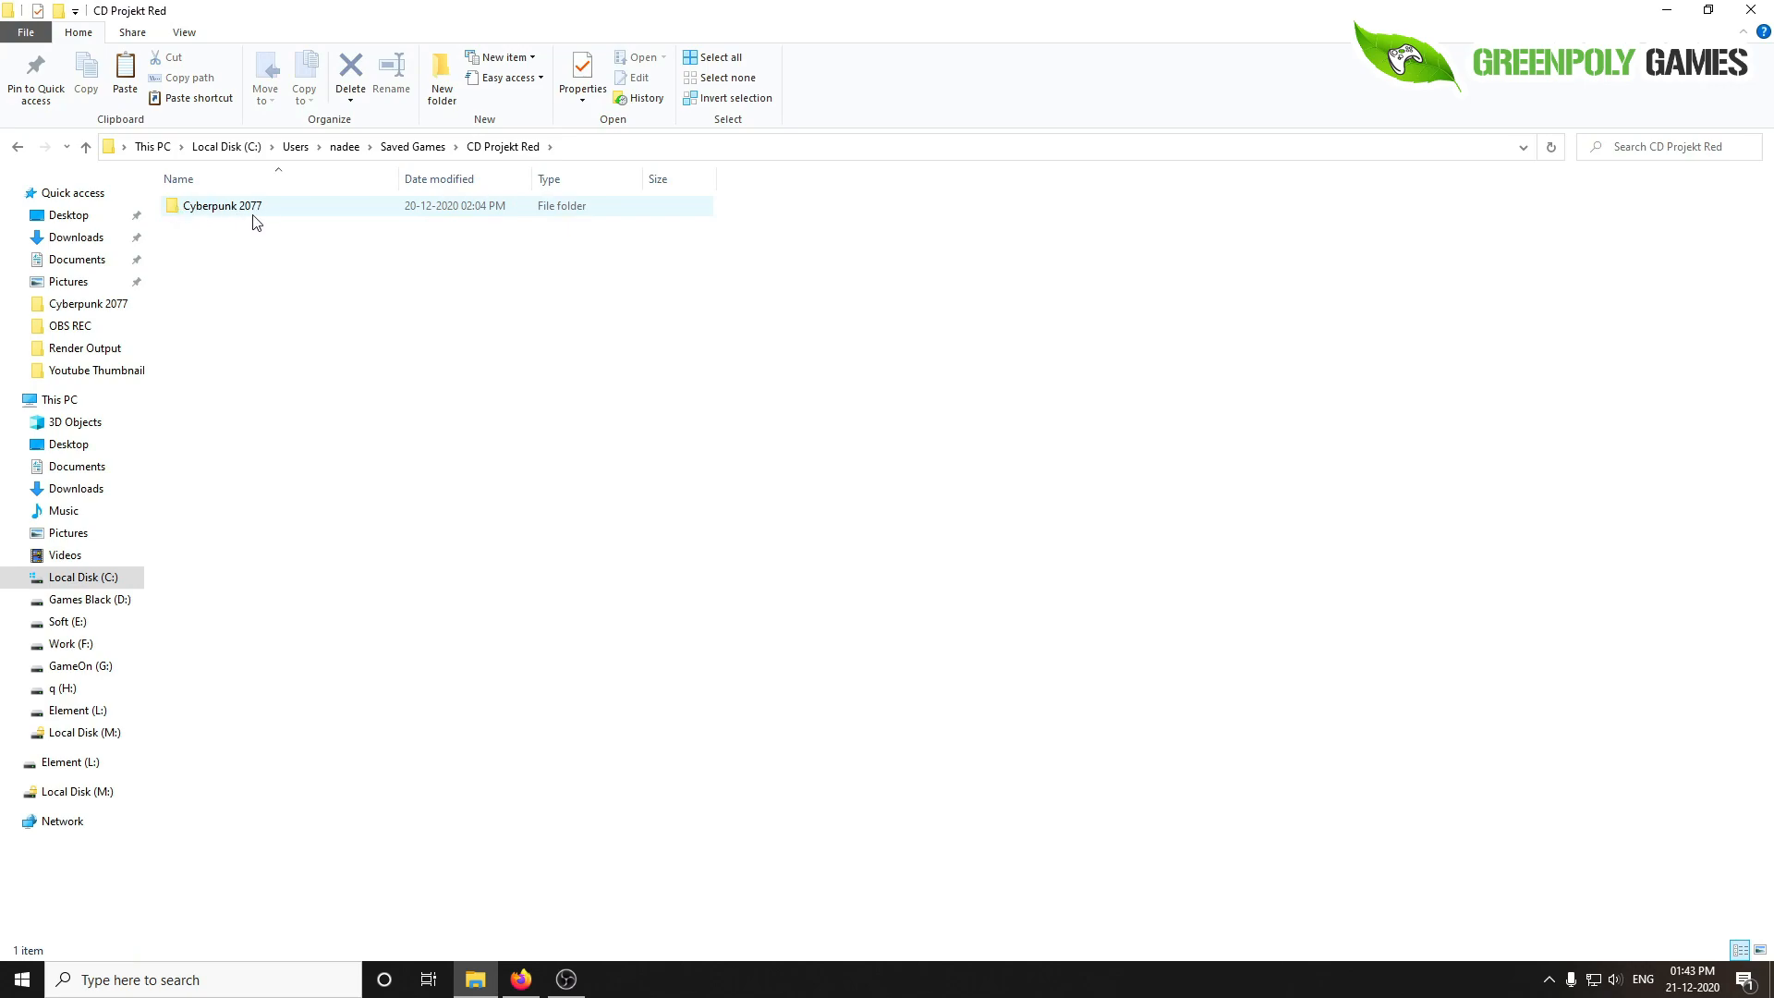
double_click(221, 205)
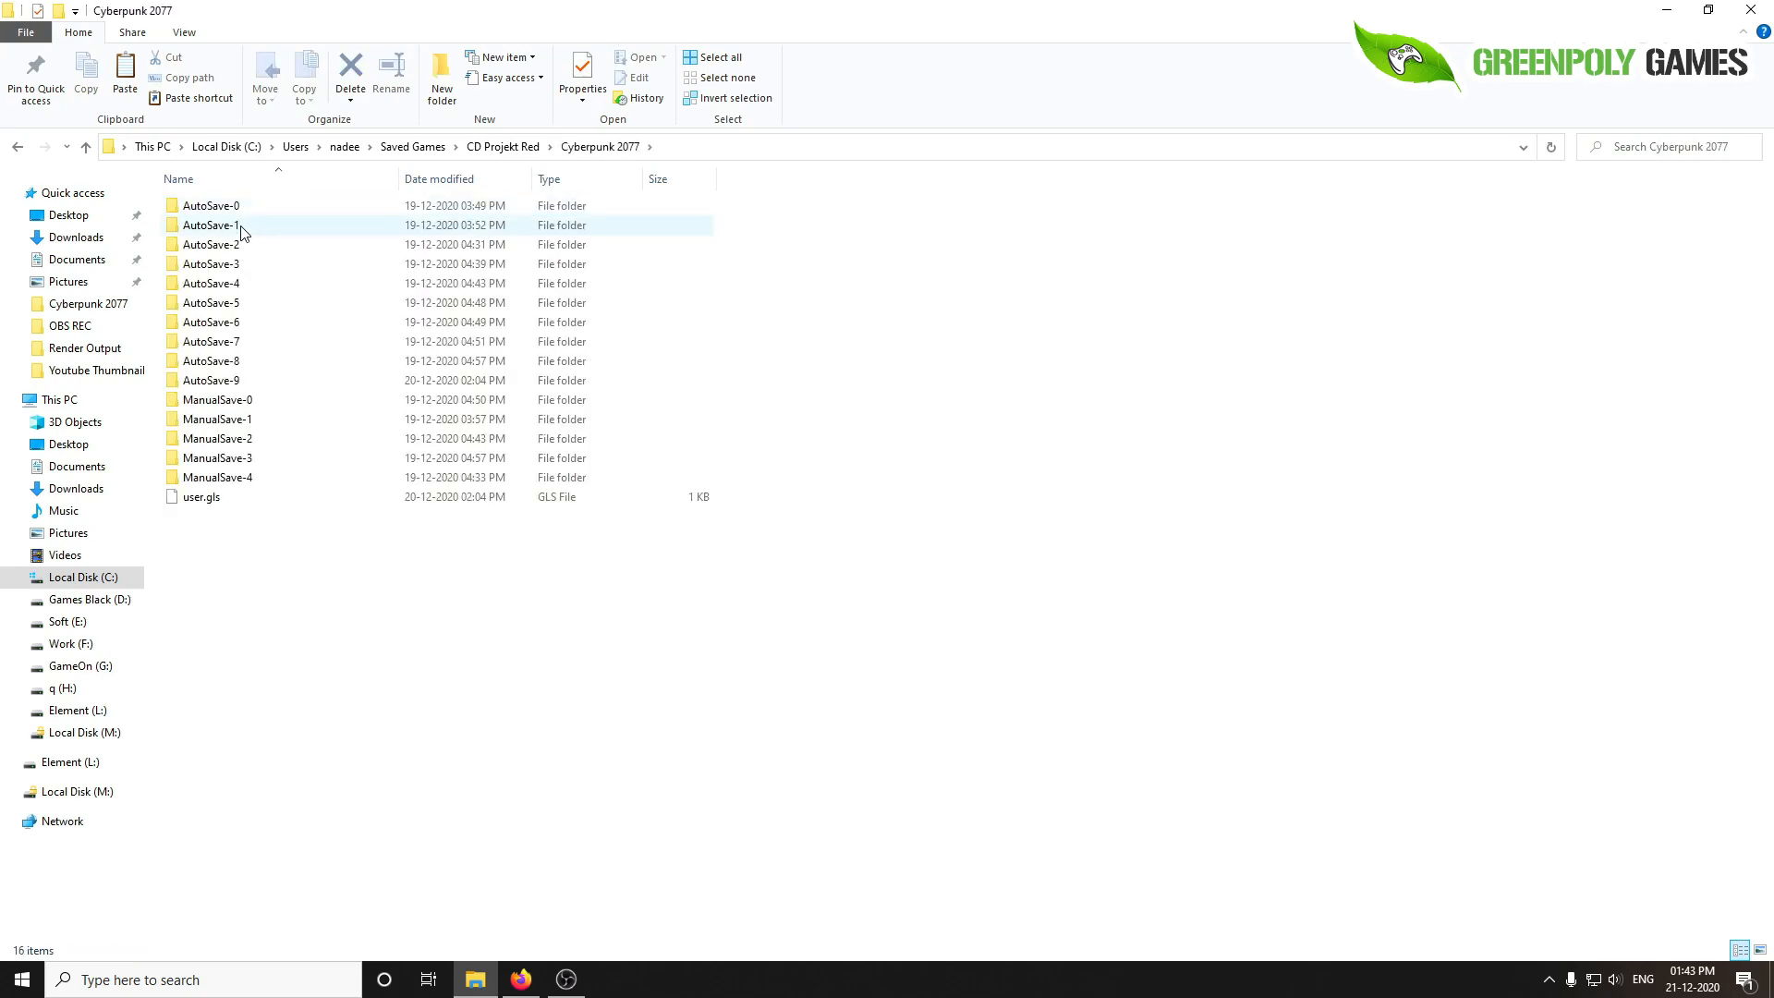
left_click(286, 553)
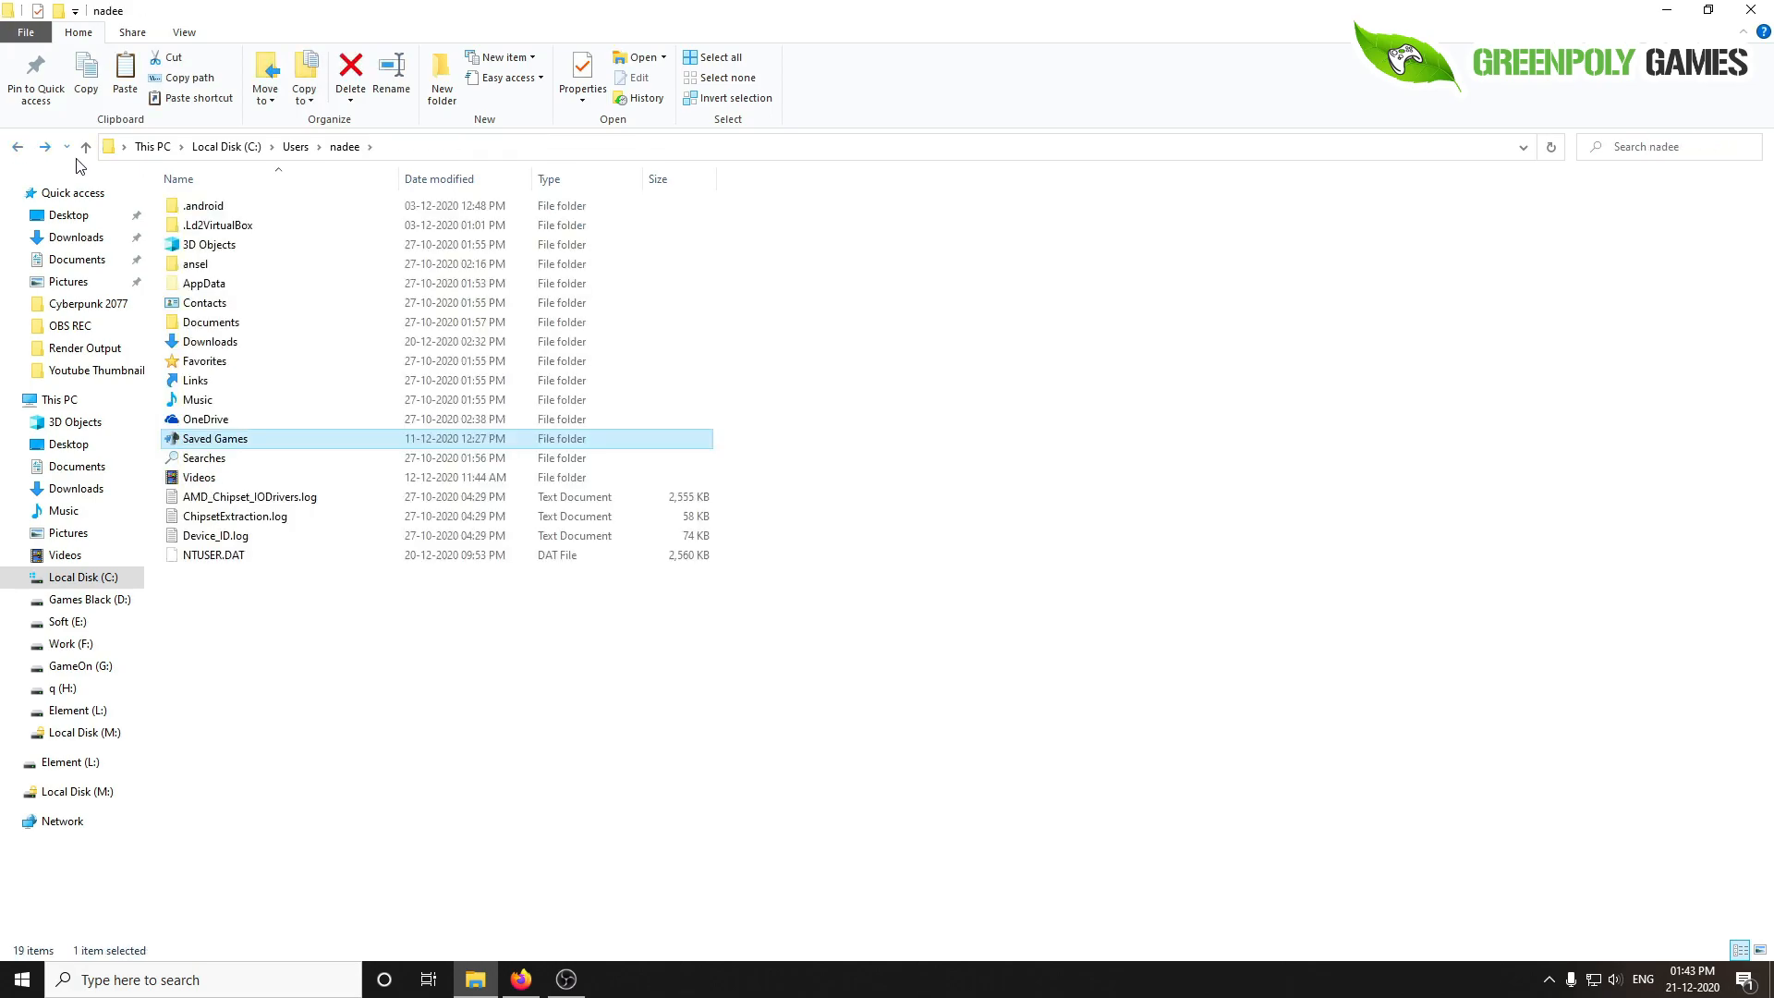
double_click(215, 438)
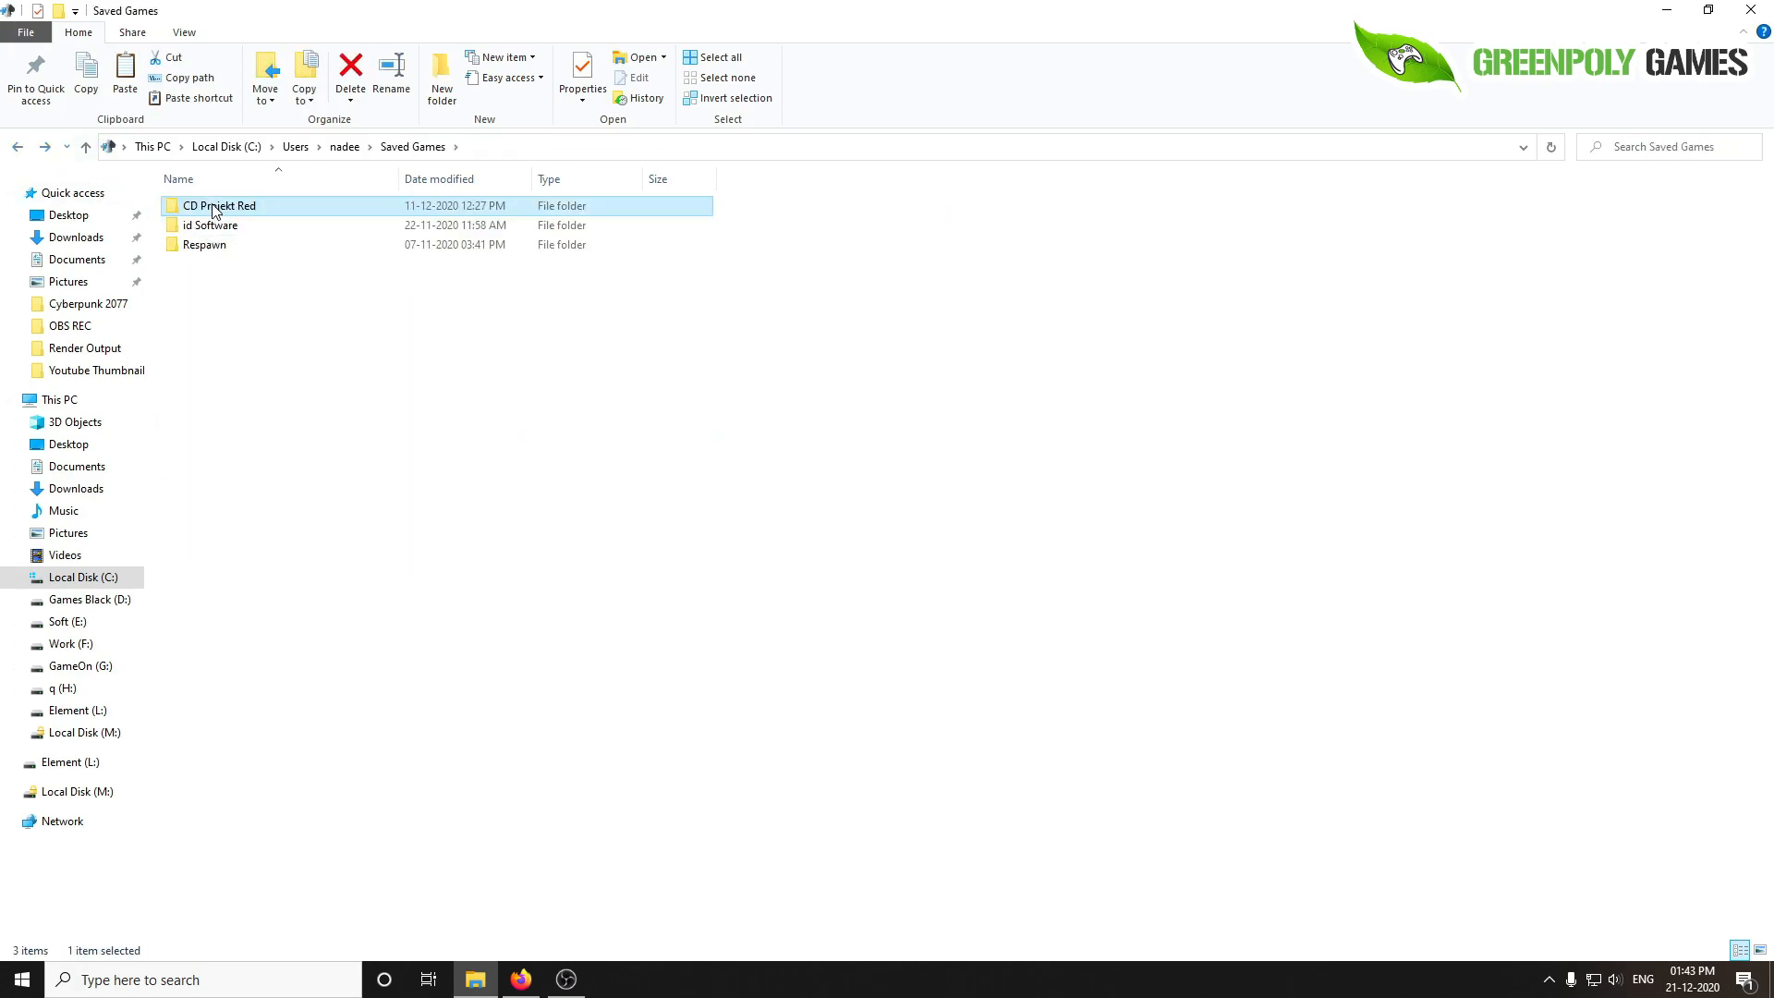
mouse_move(190, 739)
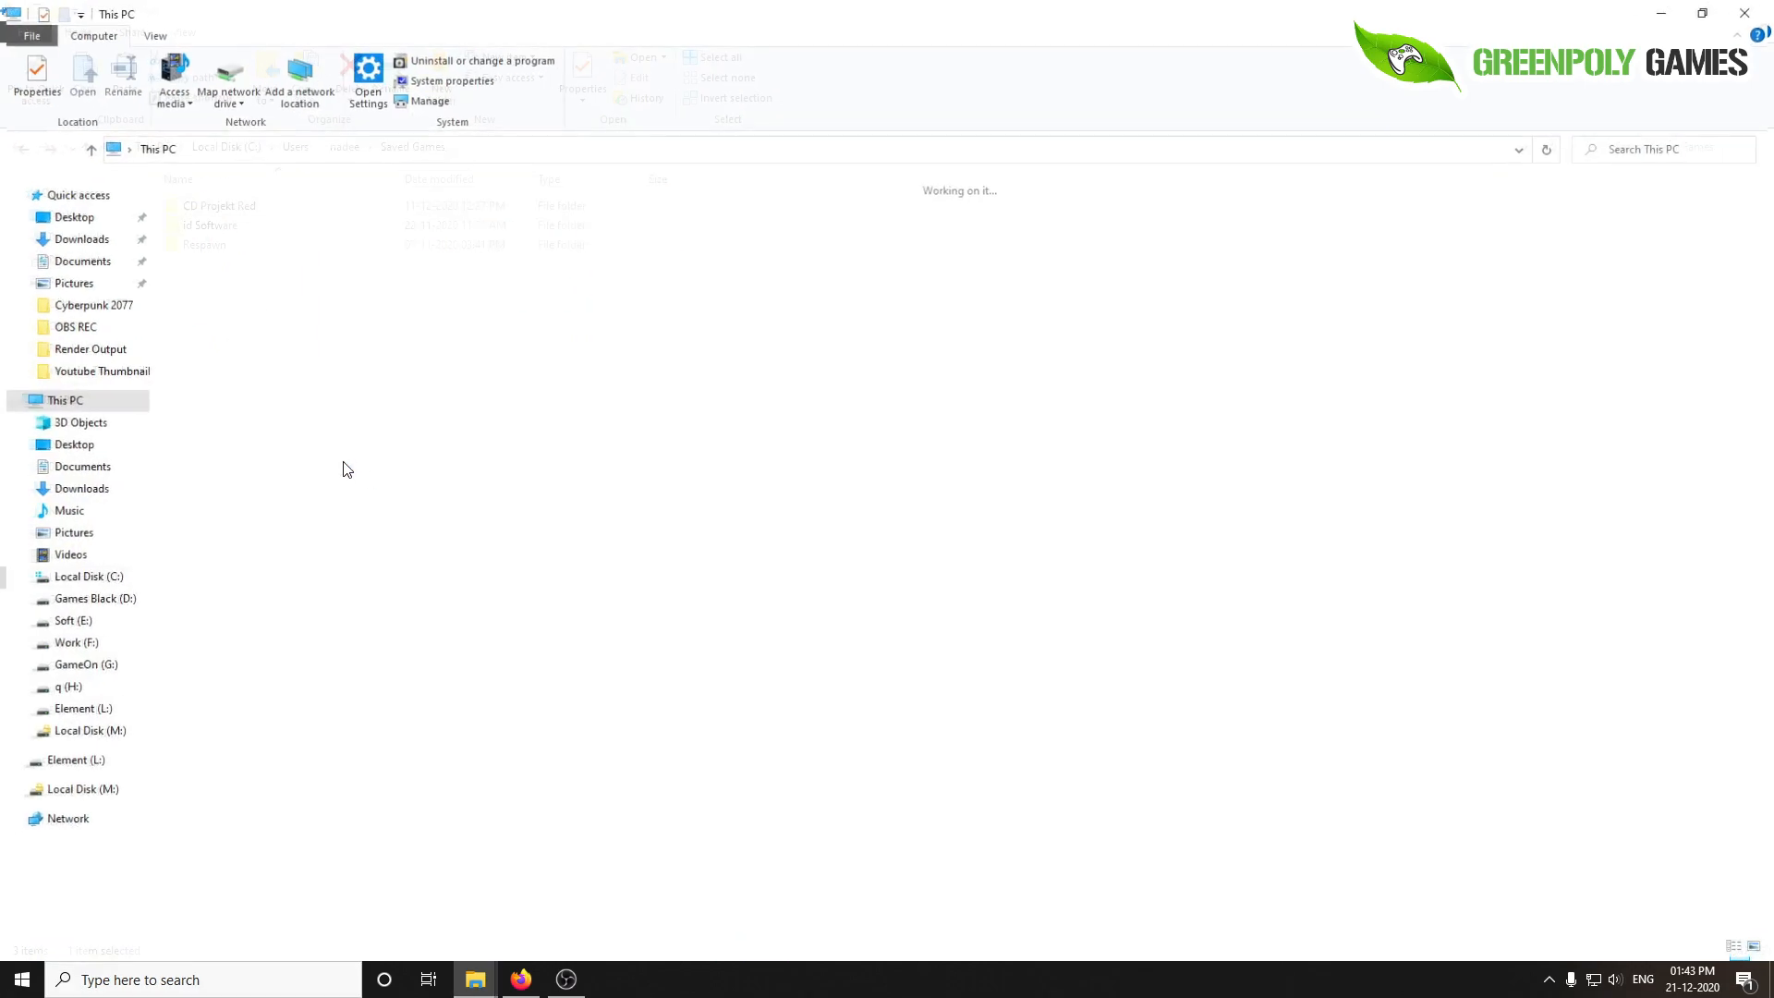
- Create a Save Files folder on the GameOn (G:) drive and enter it
left_click(79, 665)
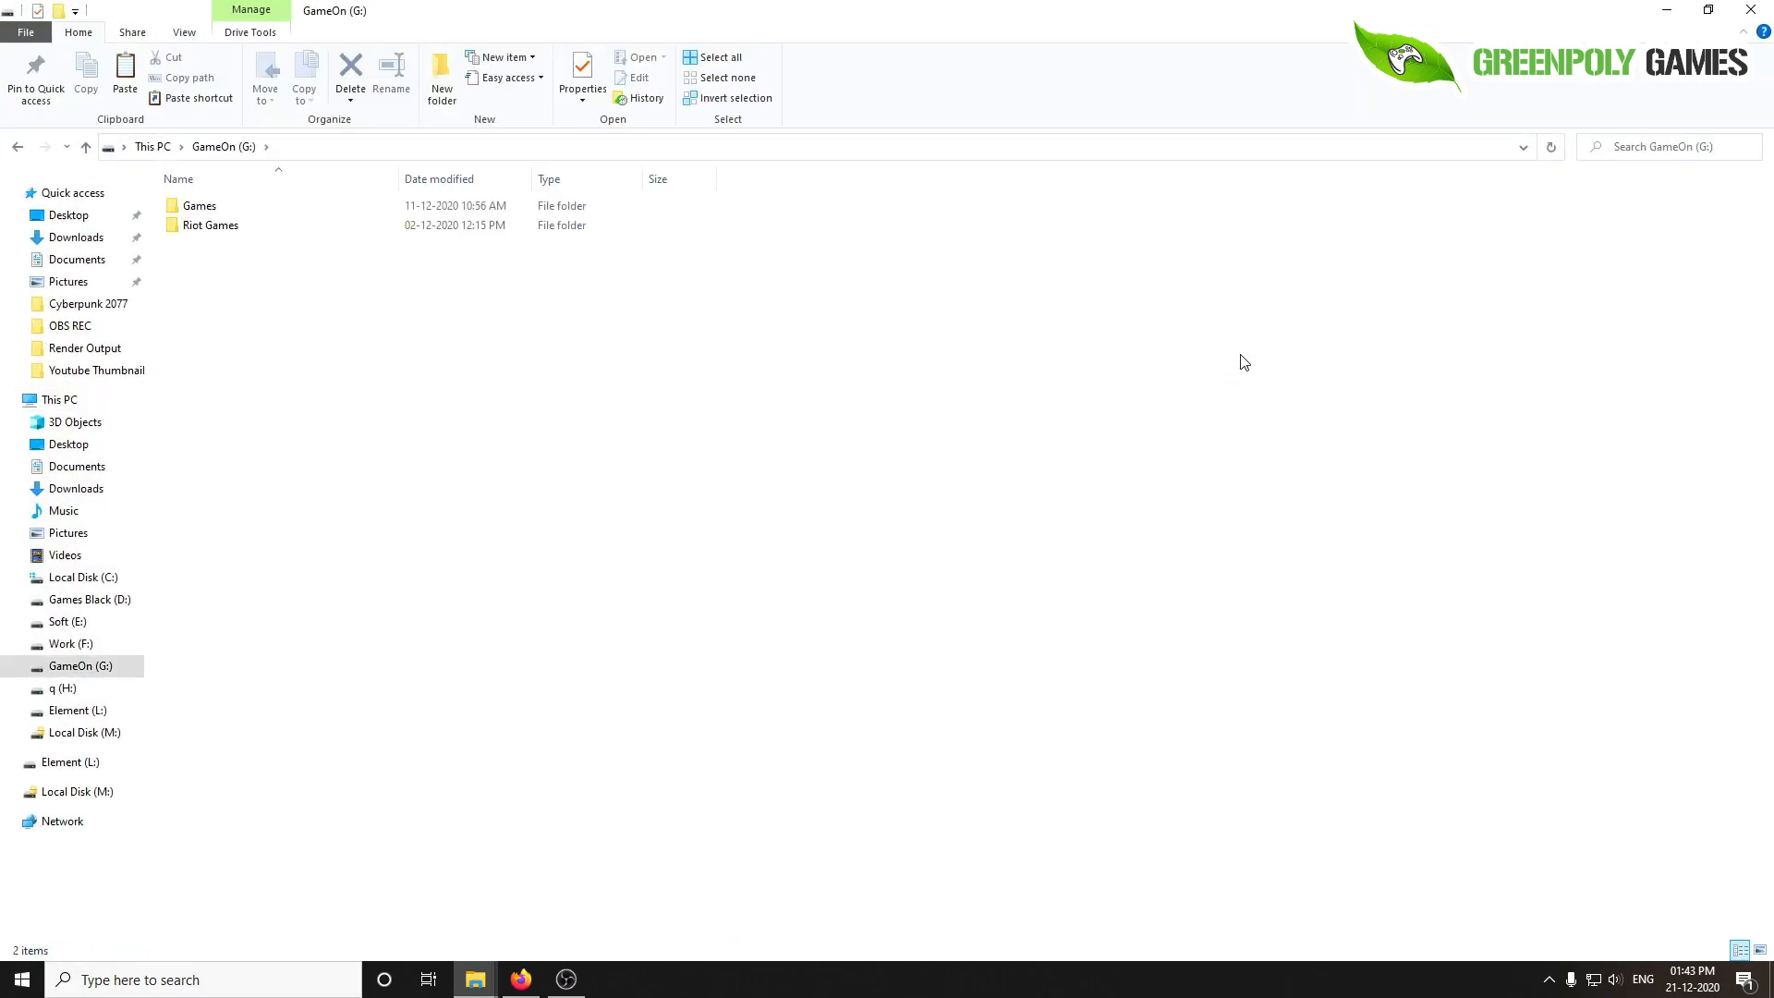
mouse_move(414, 431)
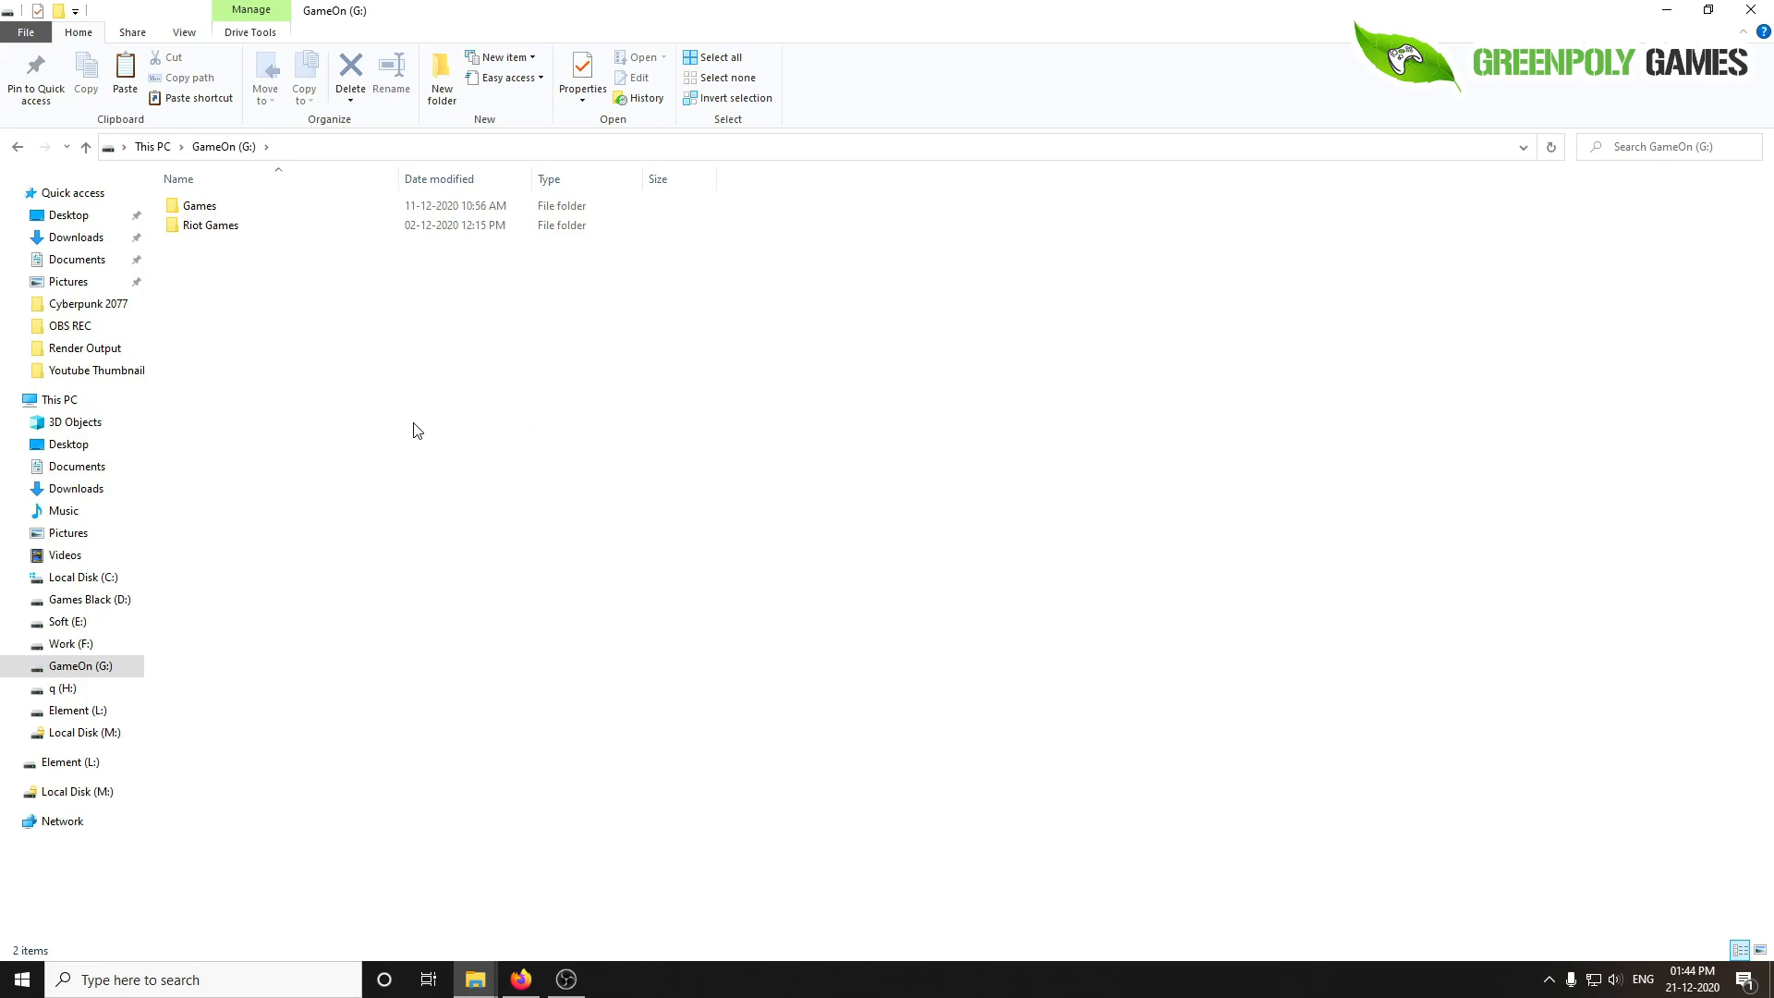
left_click(442, 74)
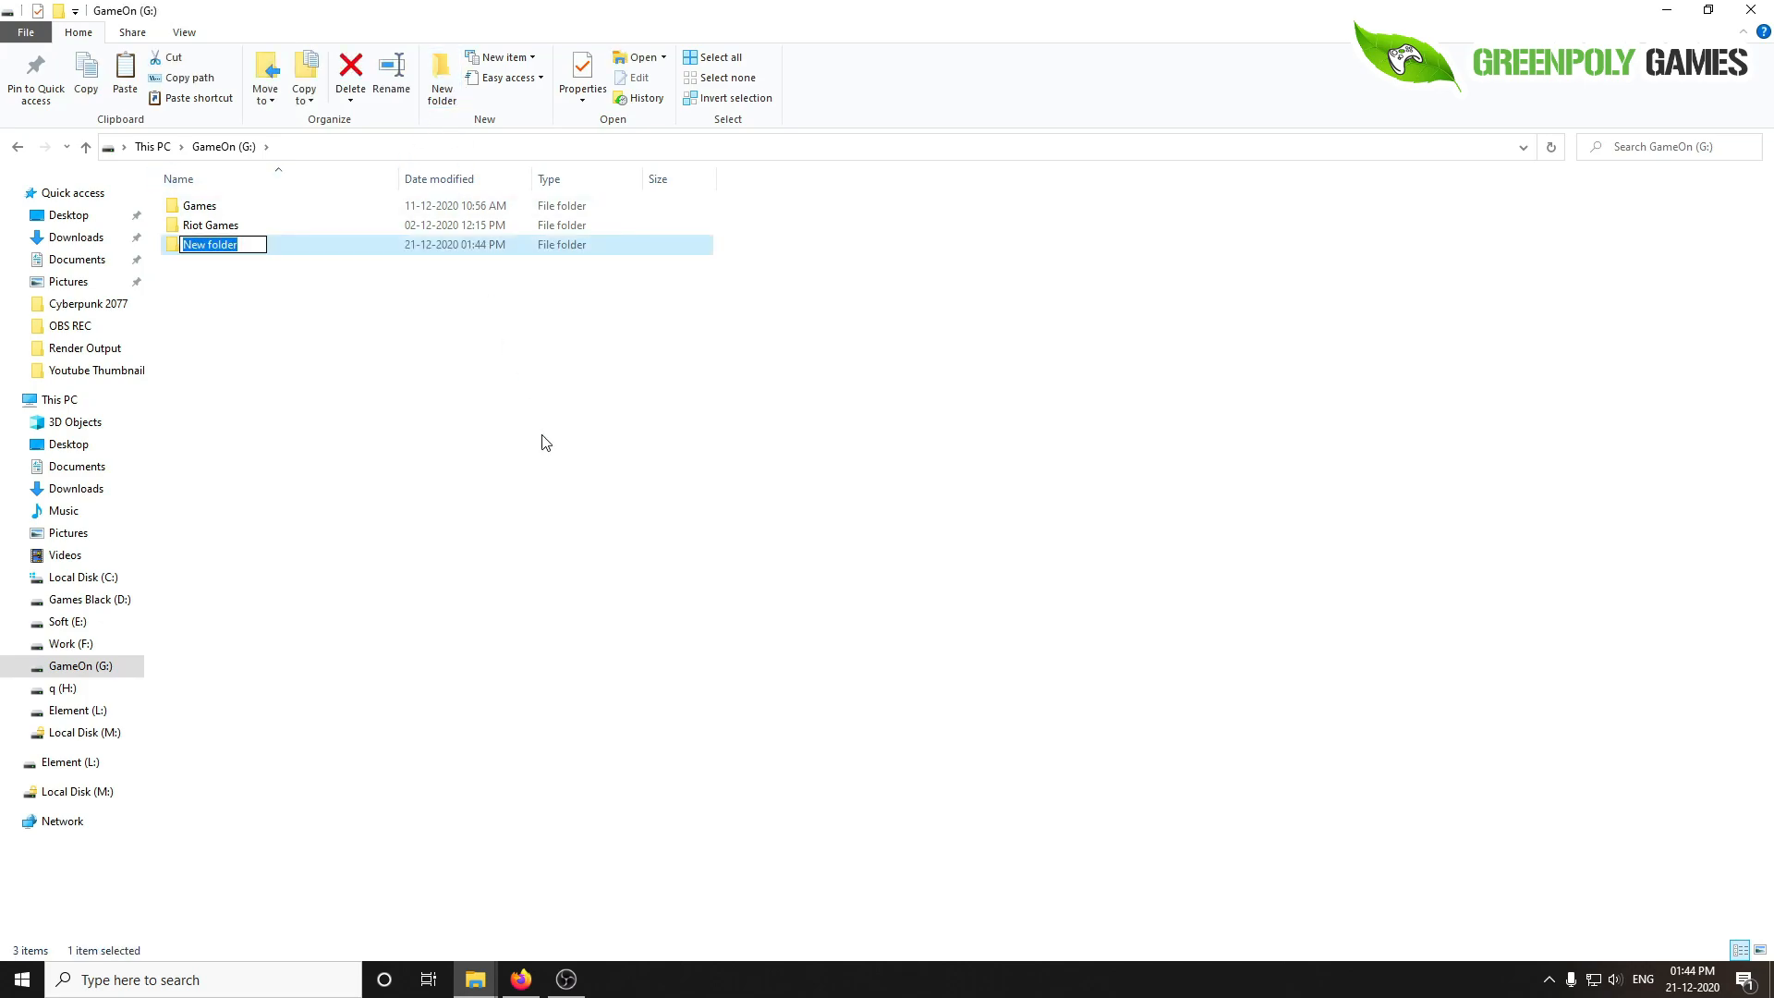
type("Save Files")
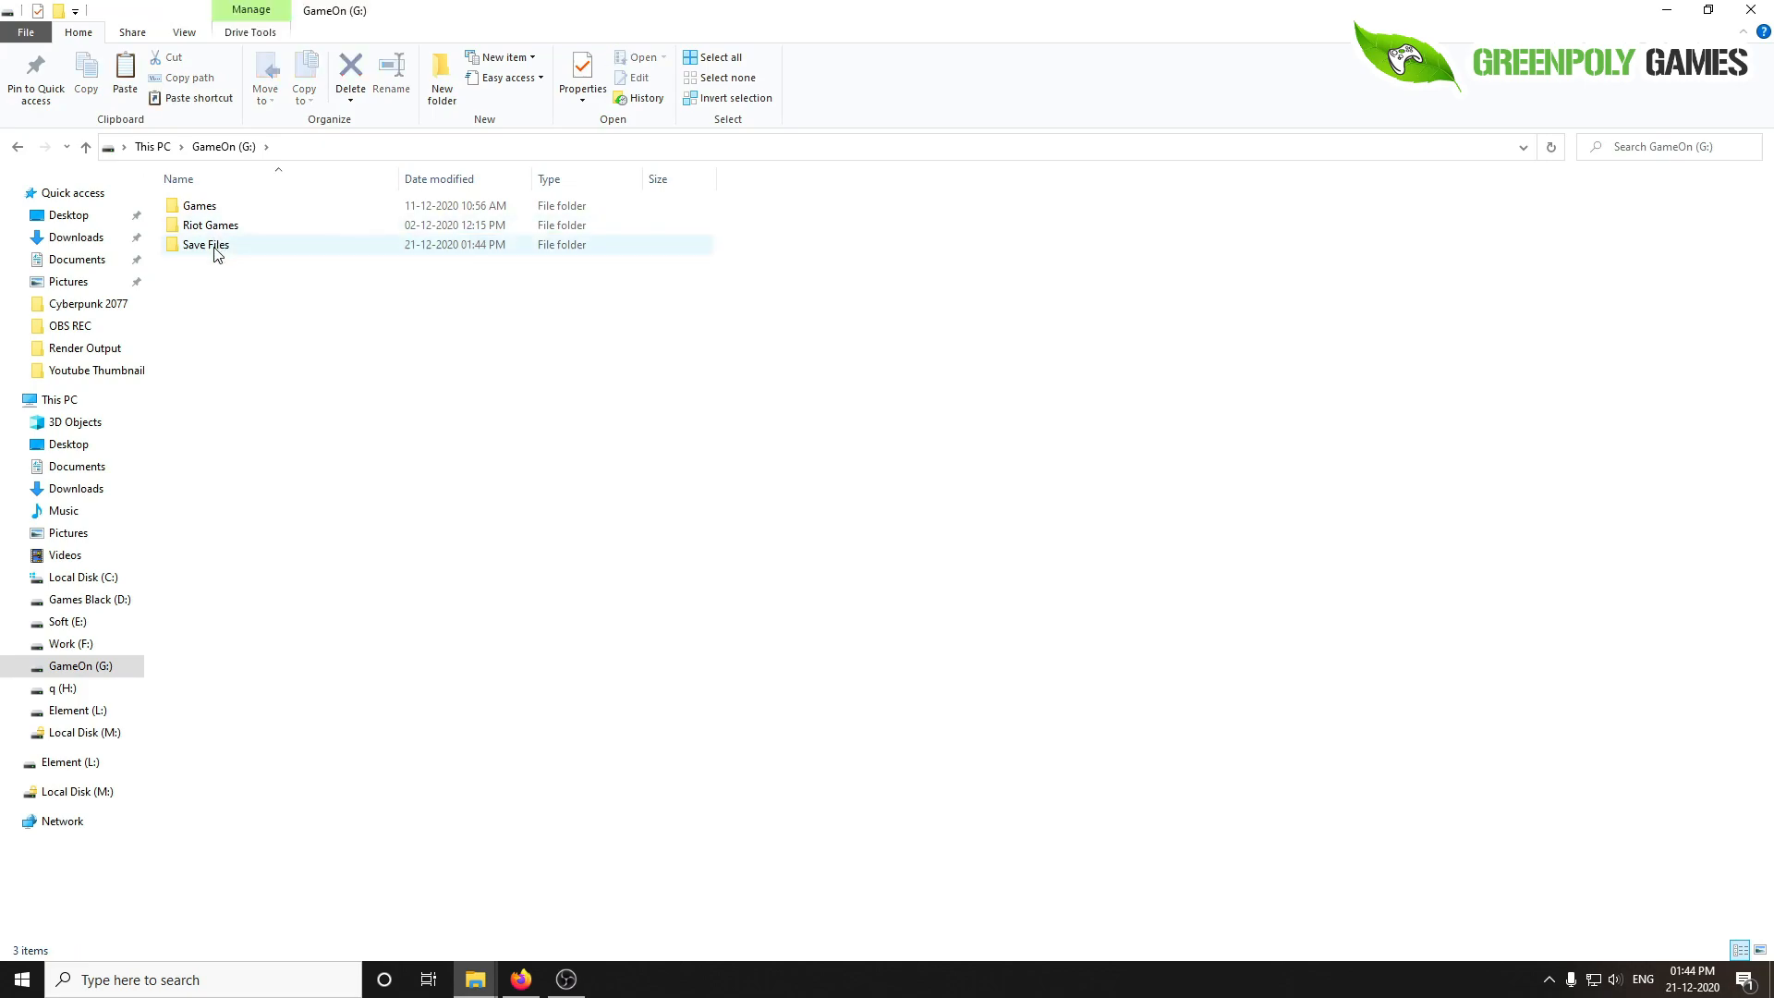
double_click(205, 244)
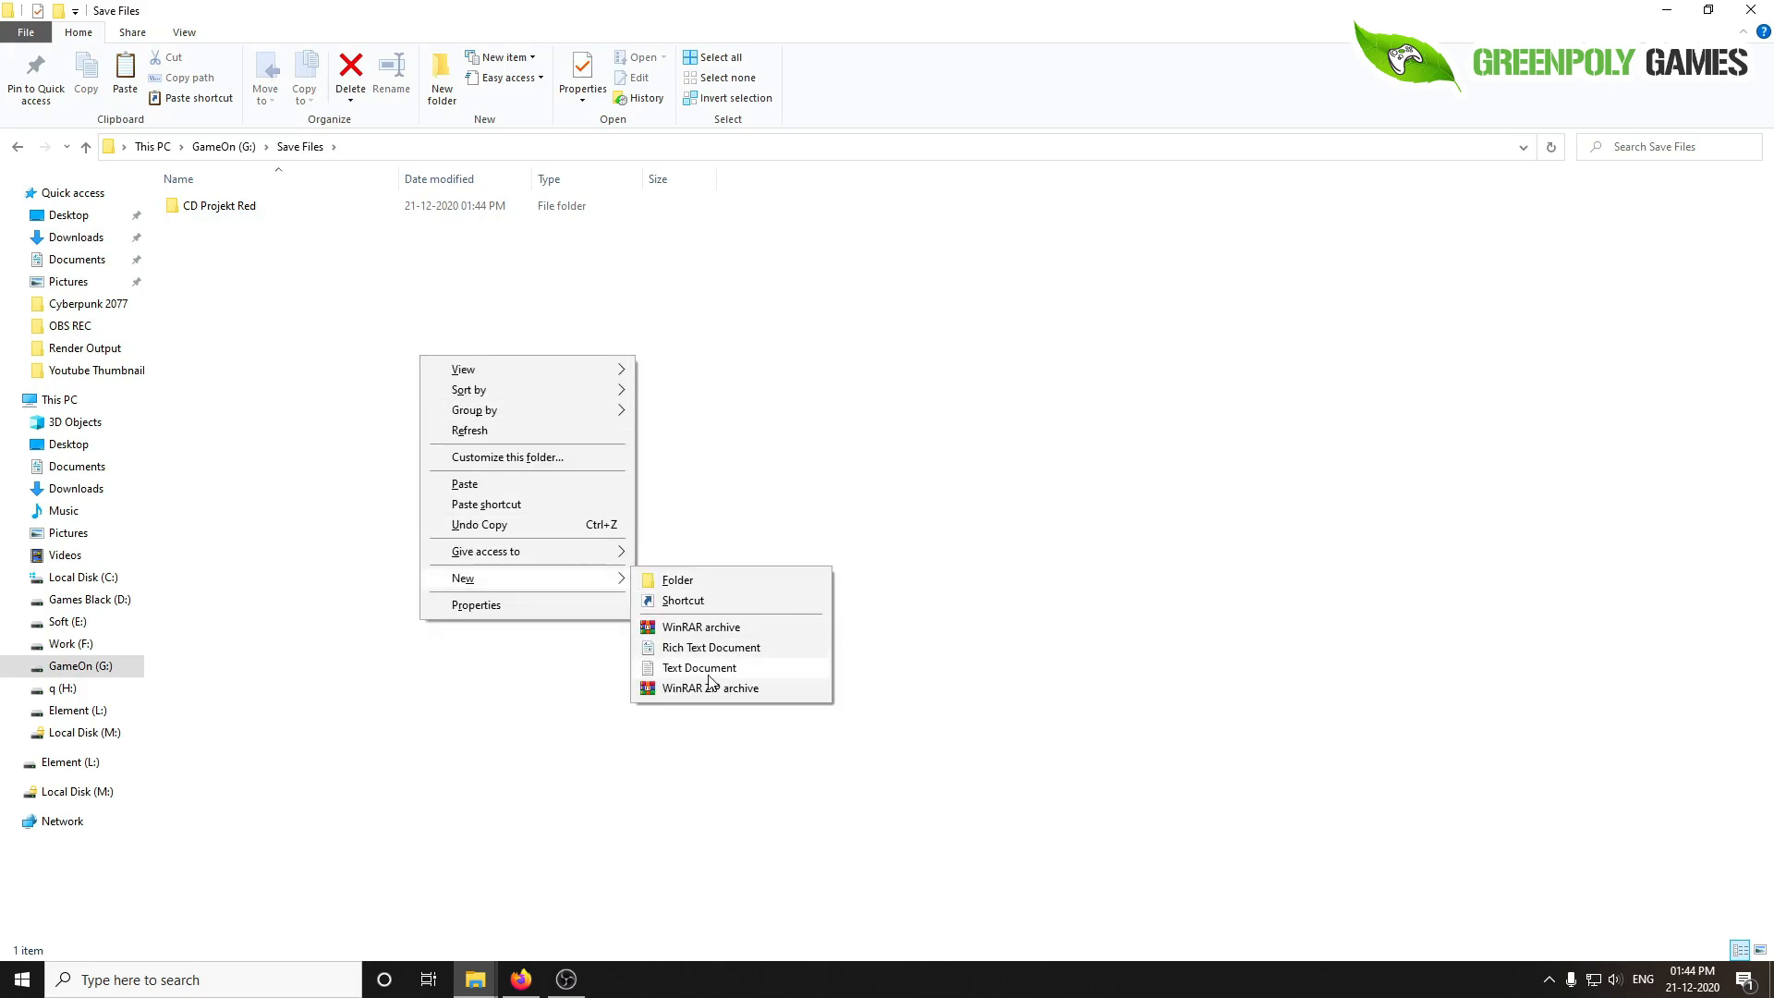
- Paste CD Projekt Red into Save Files and add a new text document named Location.txt
left_click(698, 668)
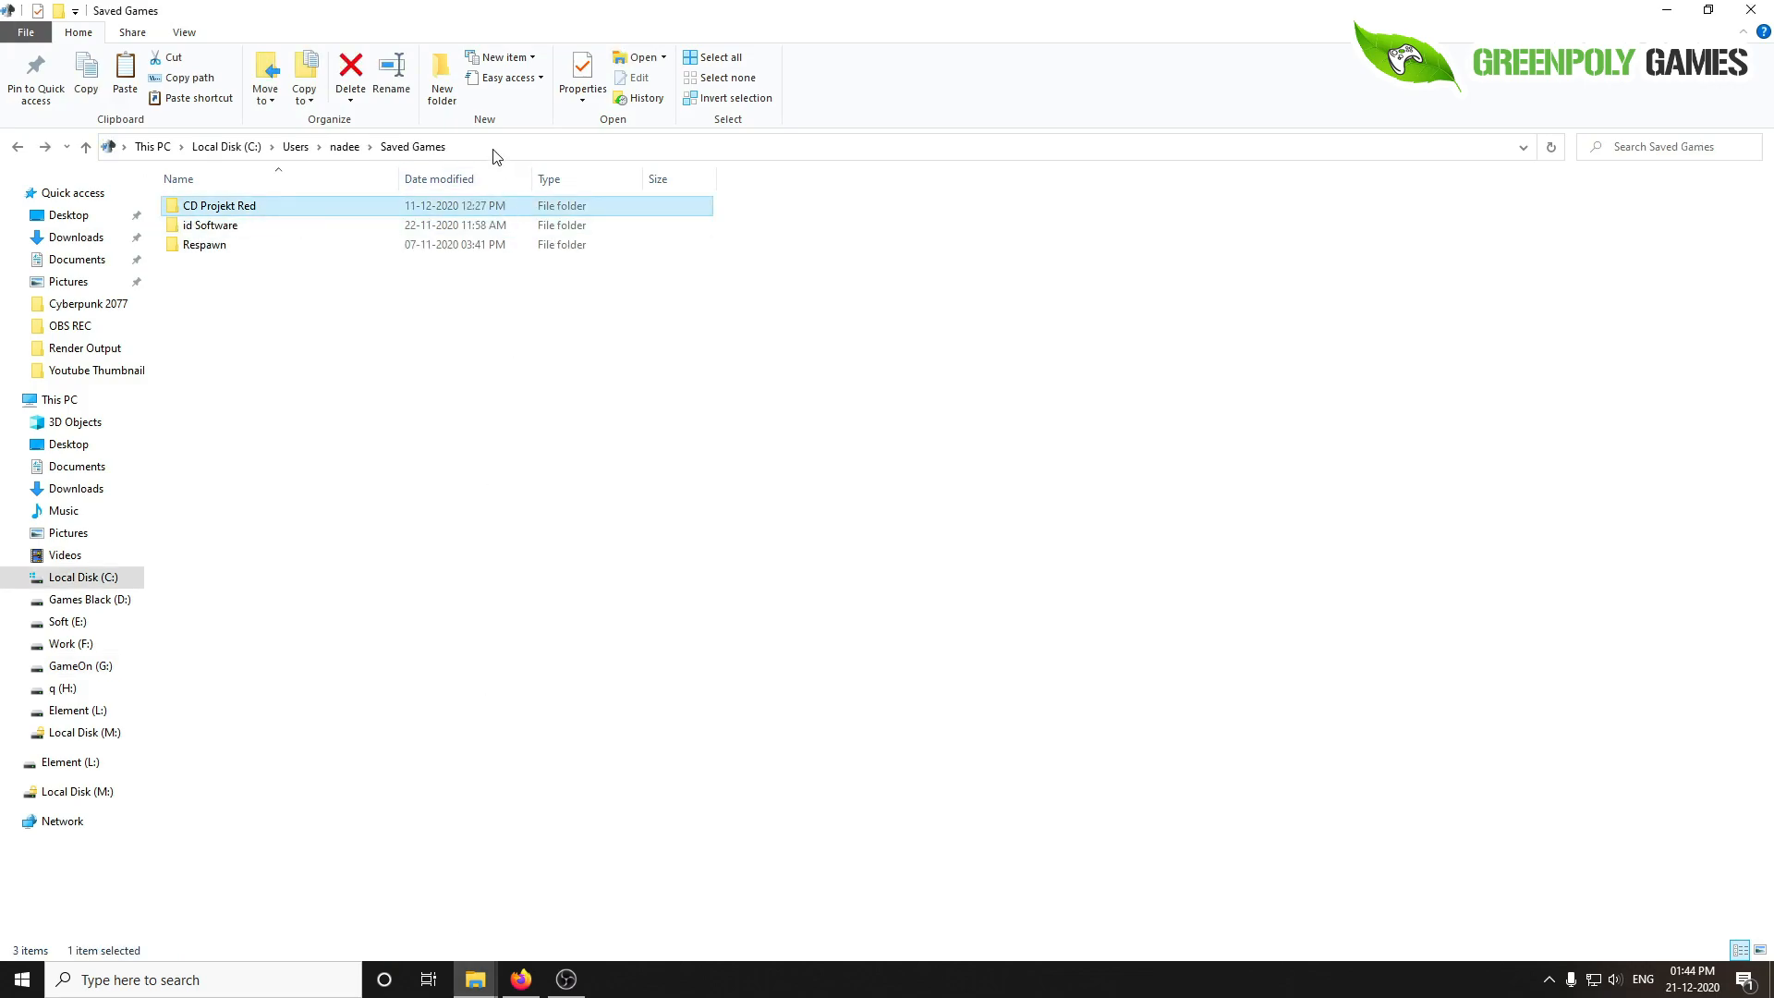
right_click(225, 148)
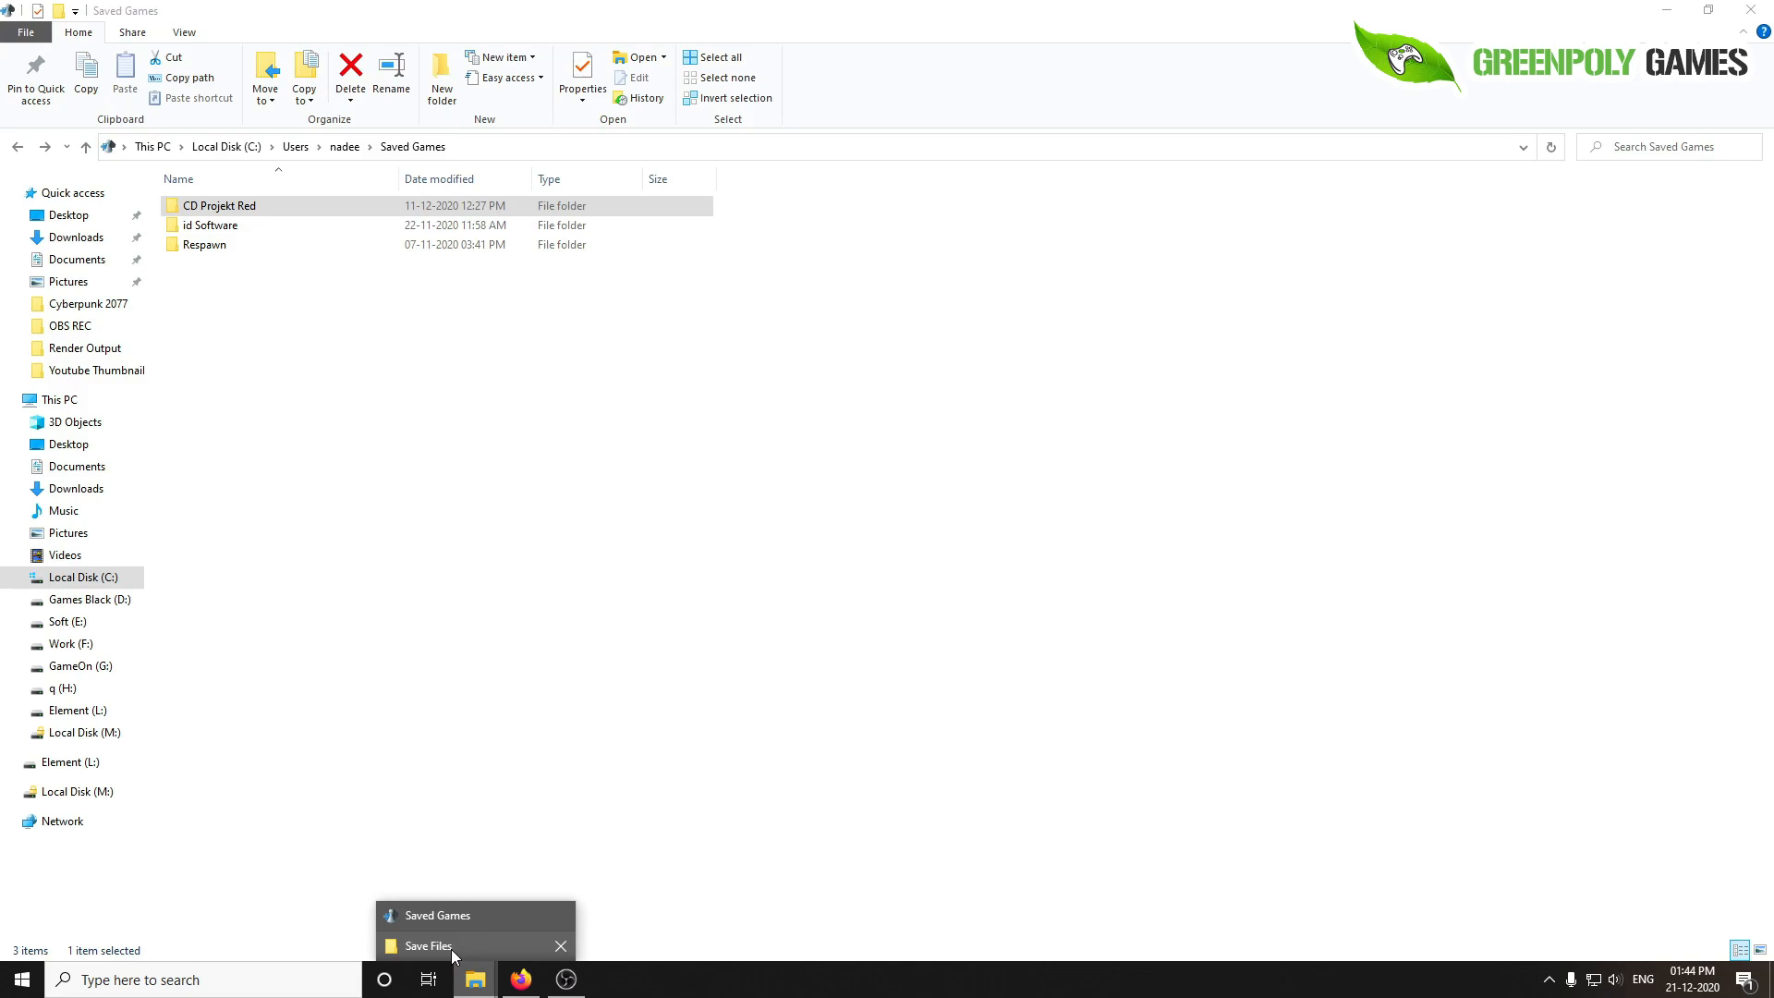
left_click(427, 946)
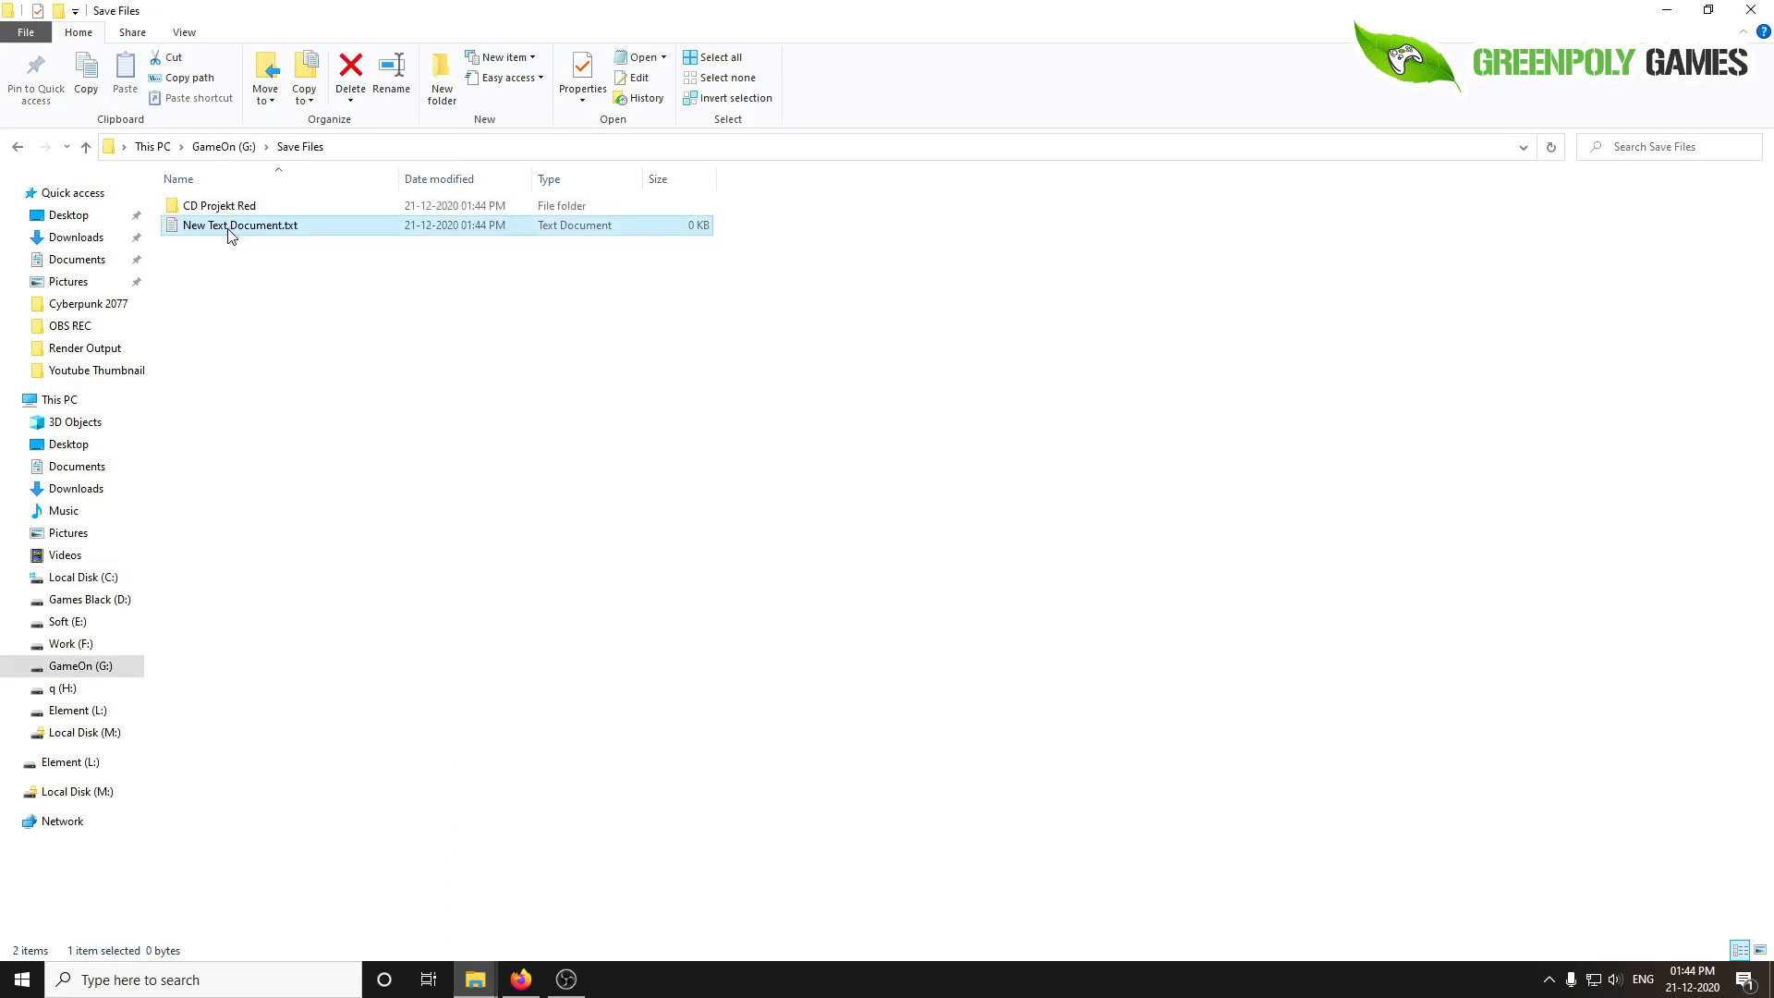
type("Location.txt")
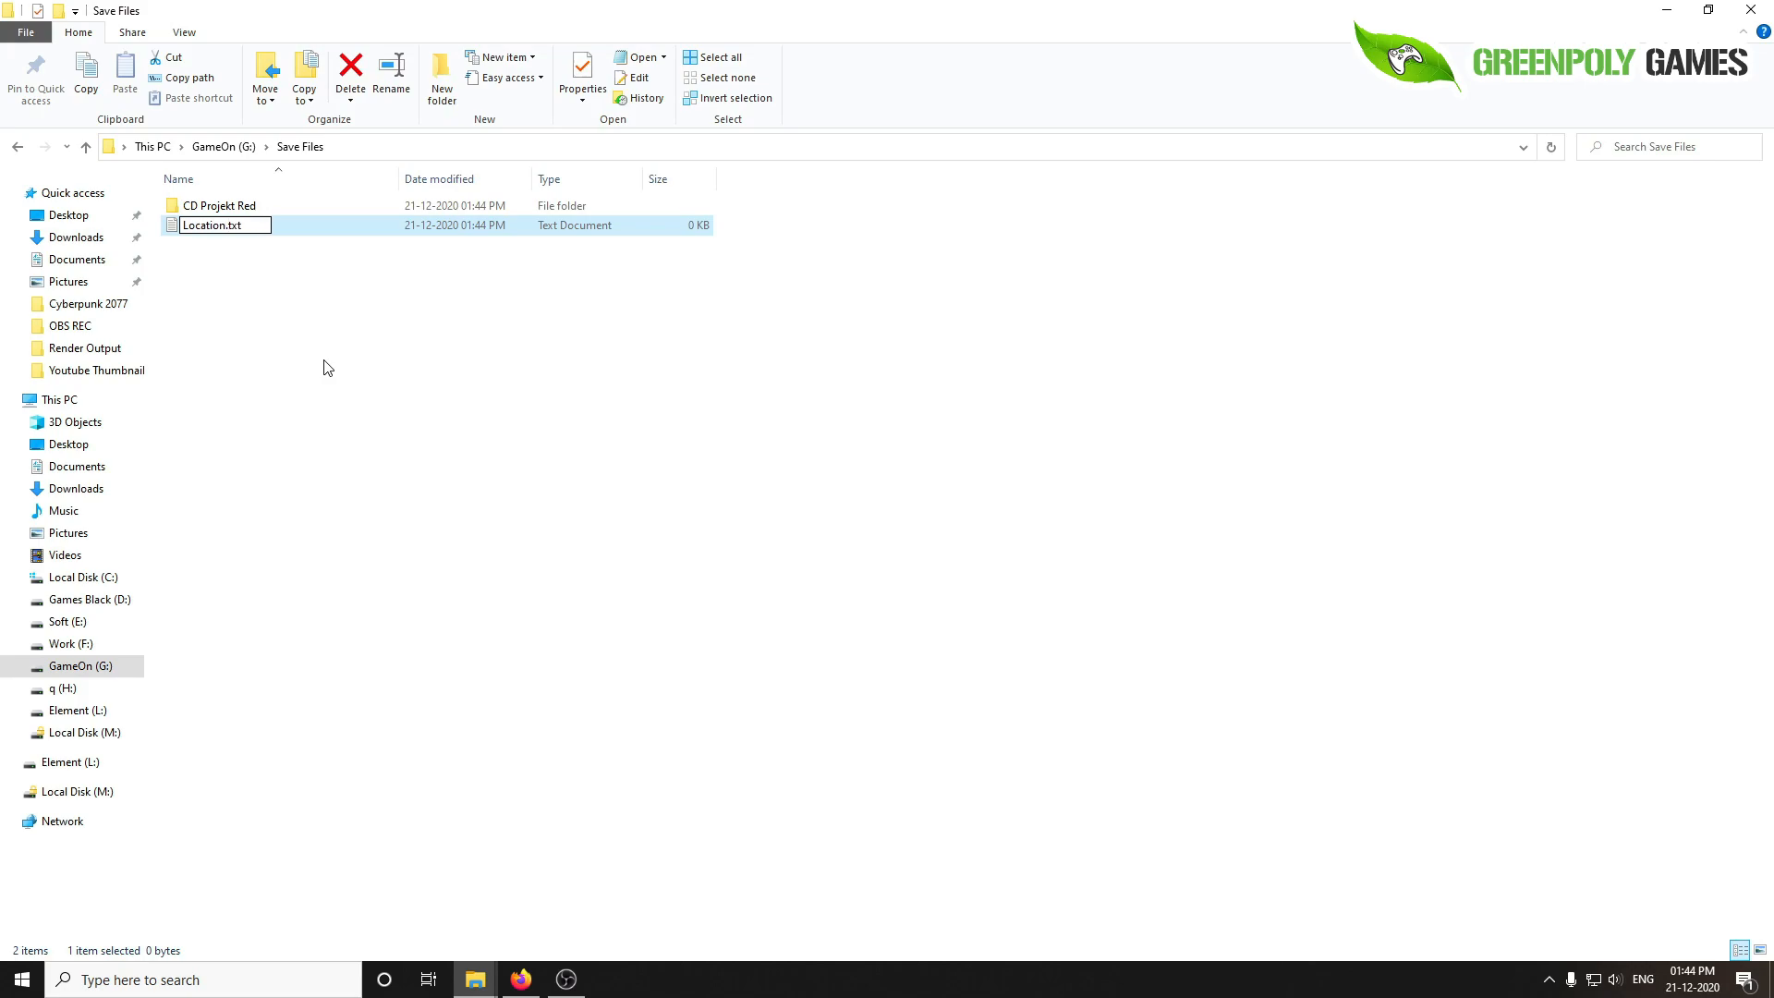
- Write C:\Users\nadee\Saved Games into Location.txt and save the note
double_click(211, 225)
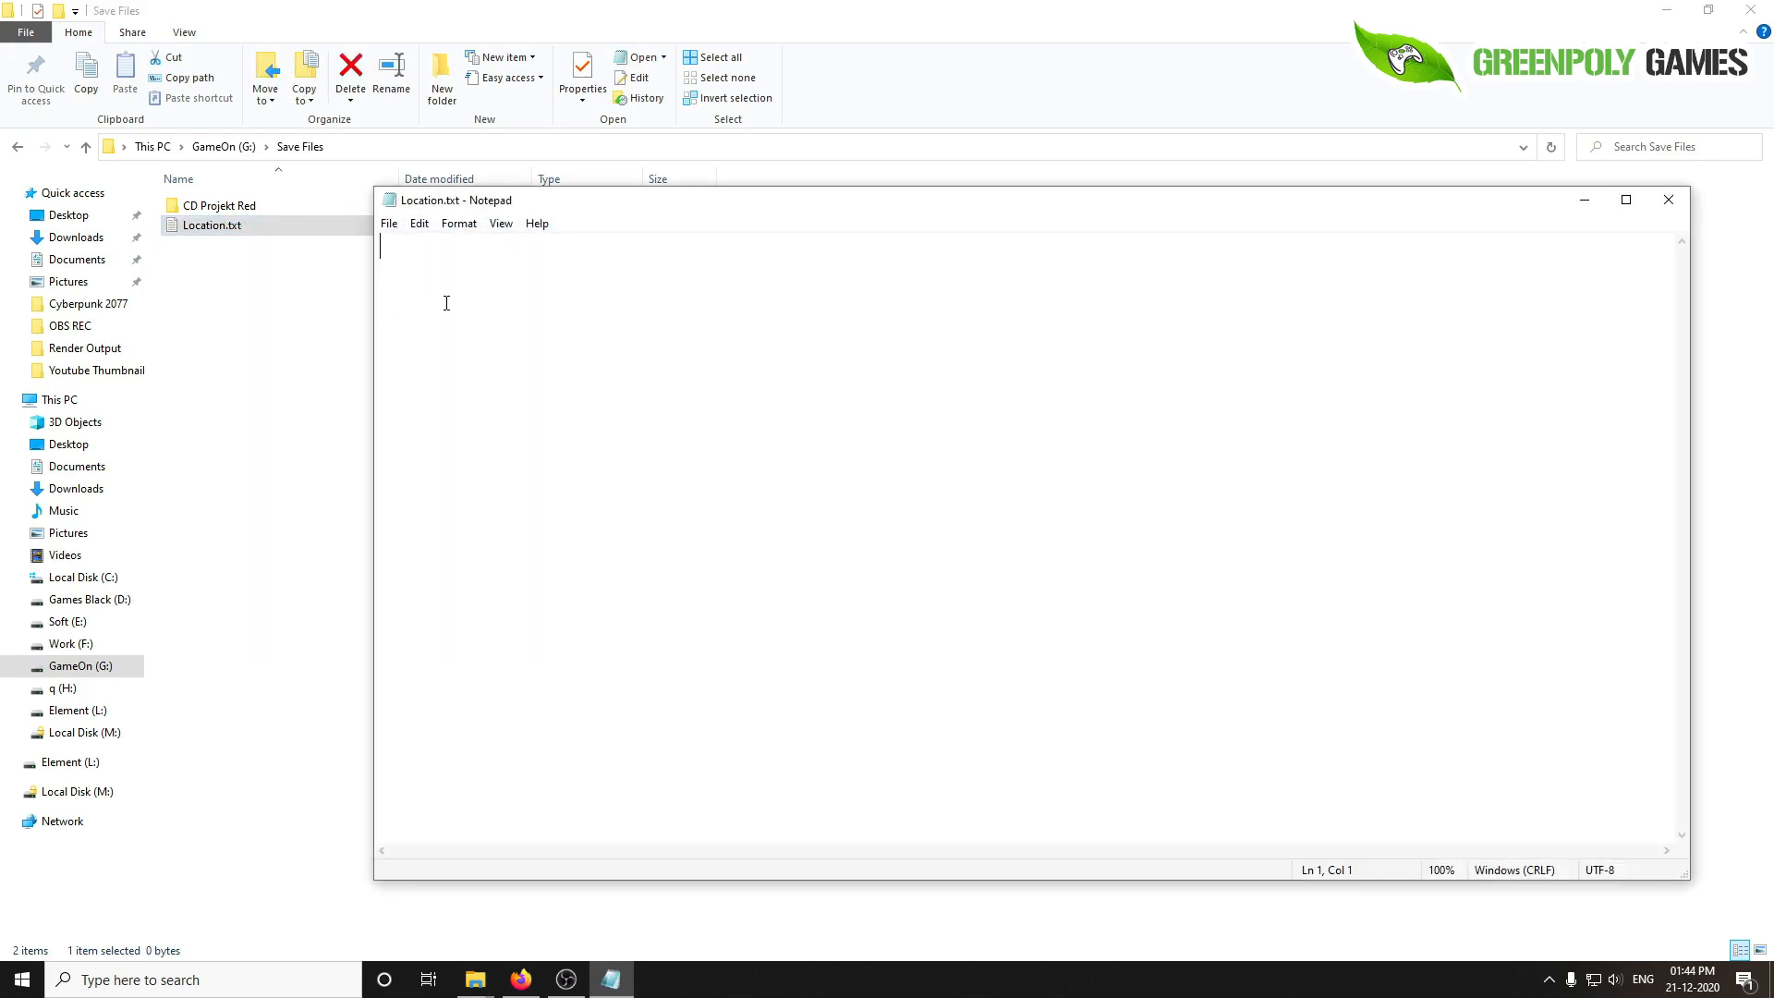
type("C:\\Users\\nadee\\Saved Games")
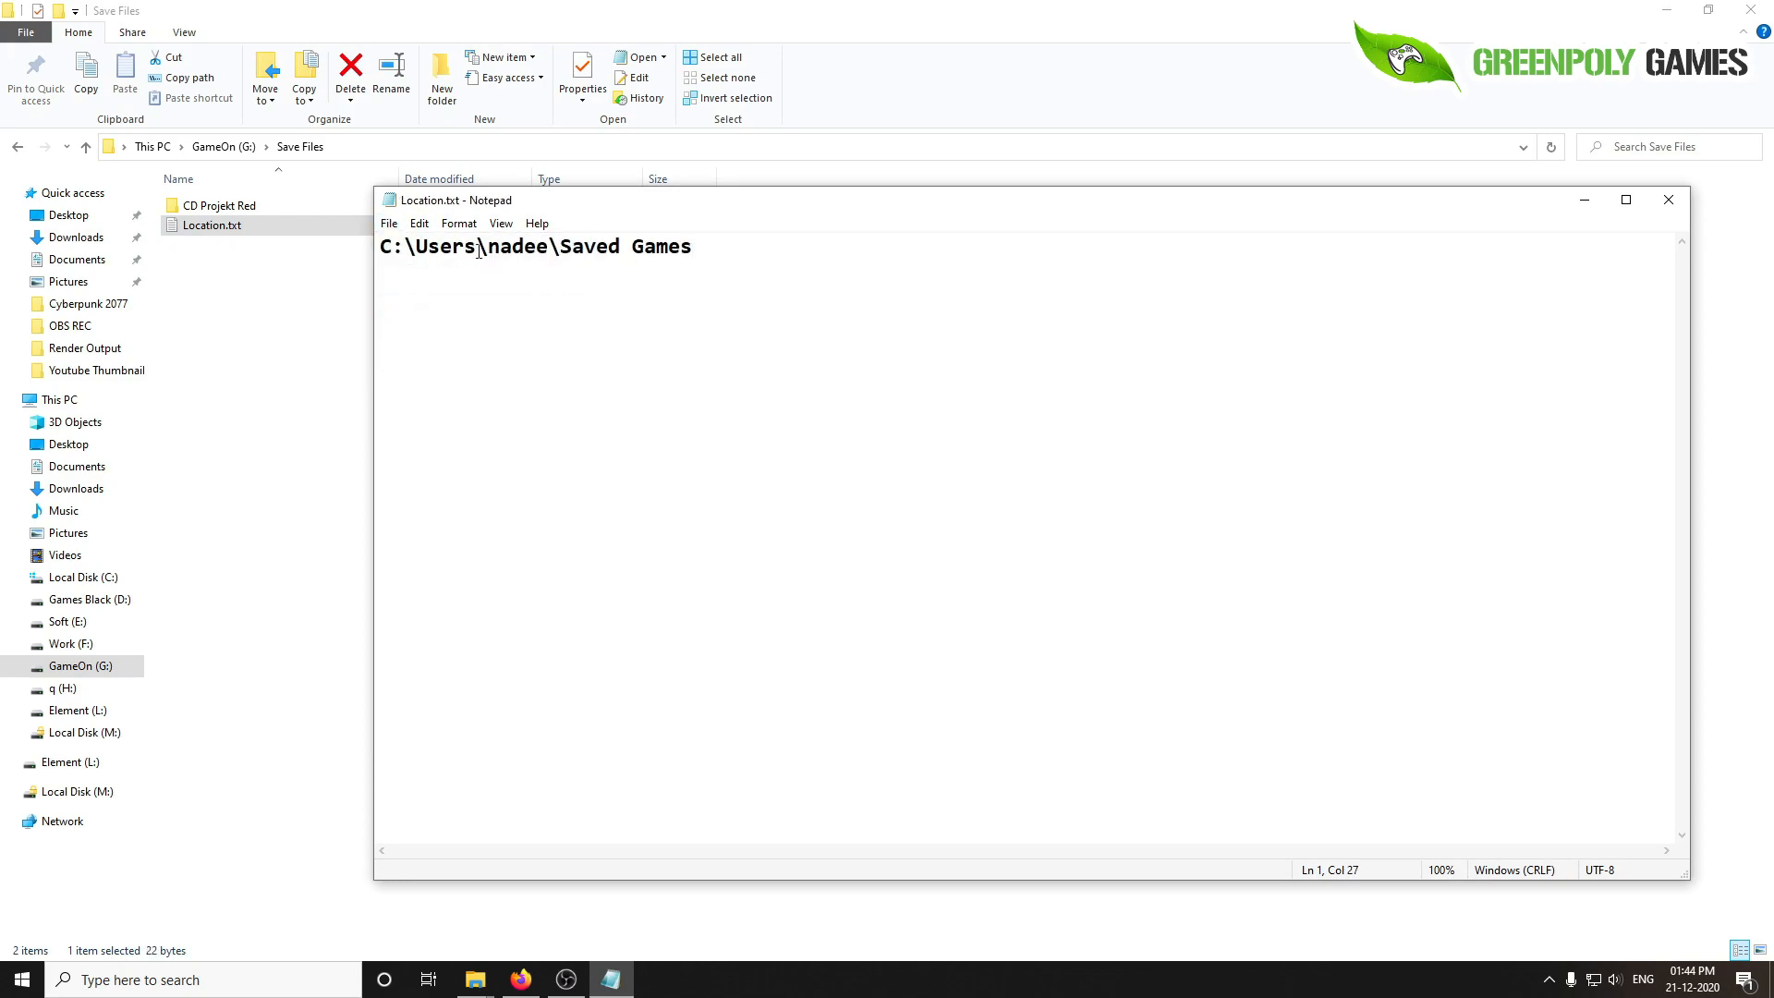
double_click(514, 246)
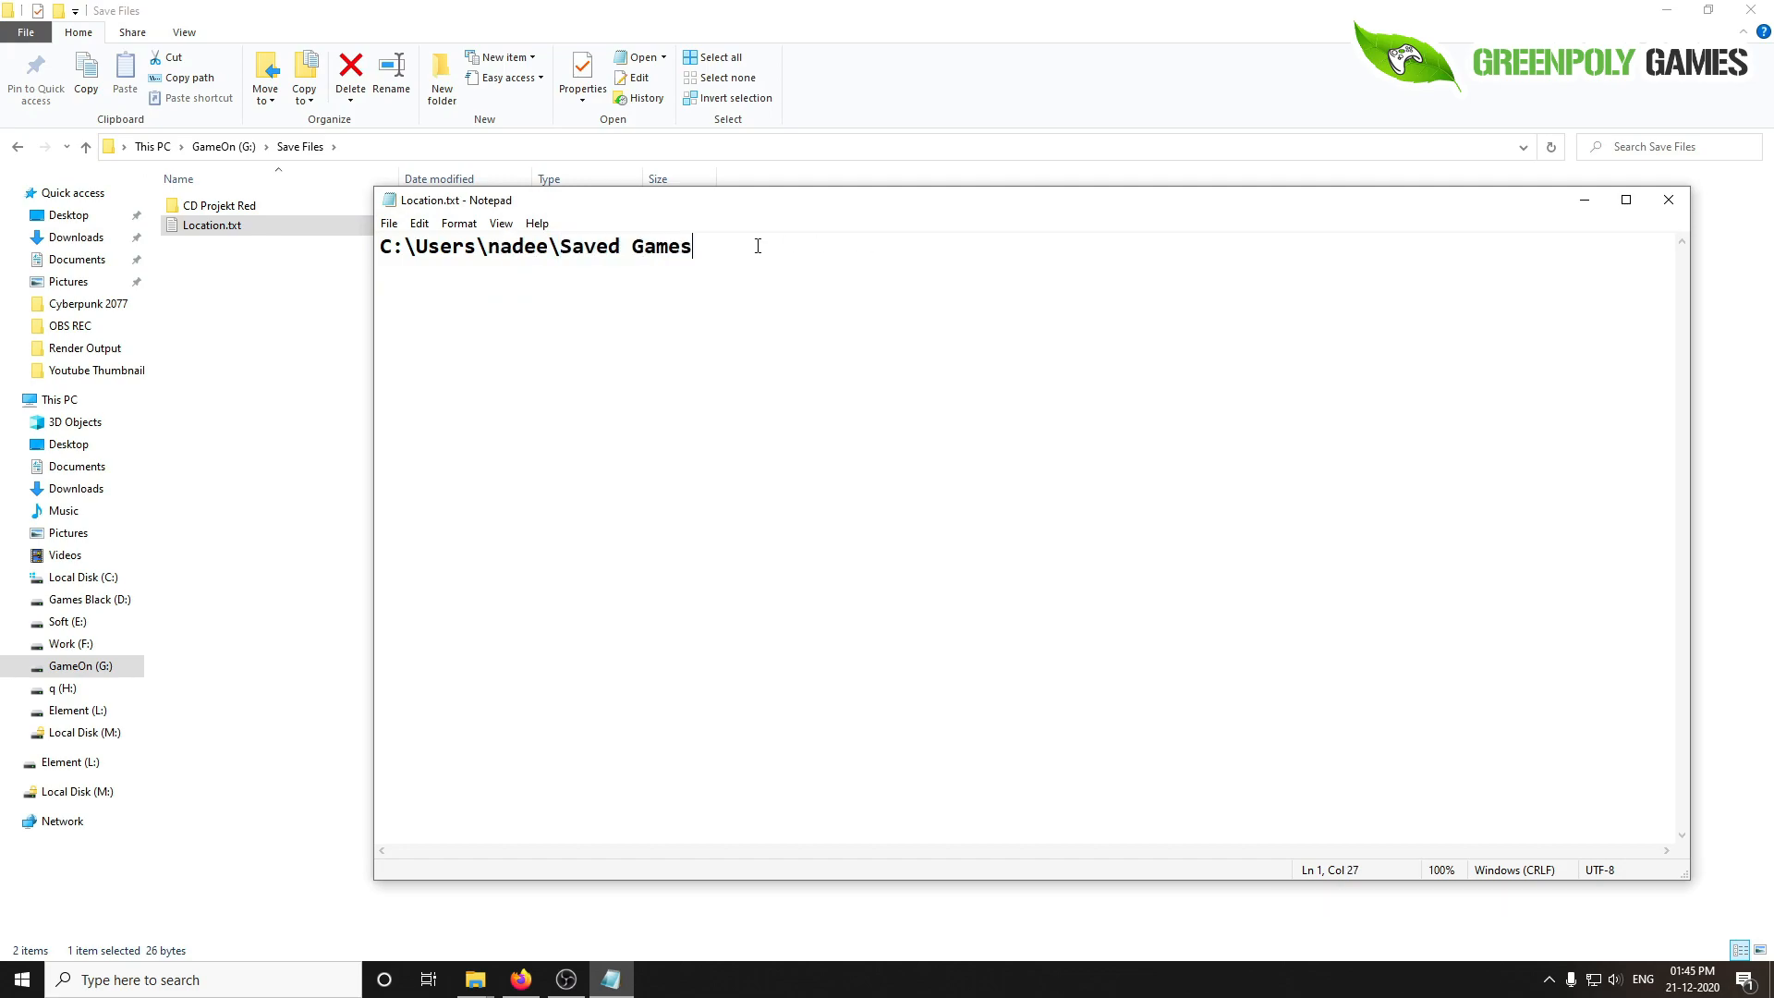
left_click(218, 205)
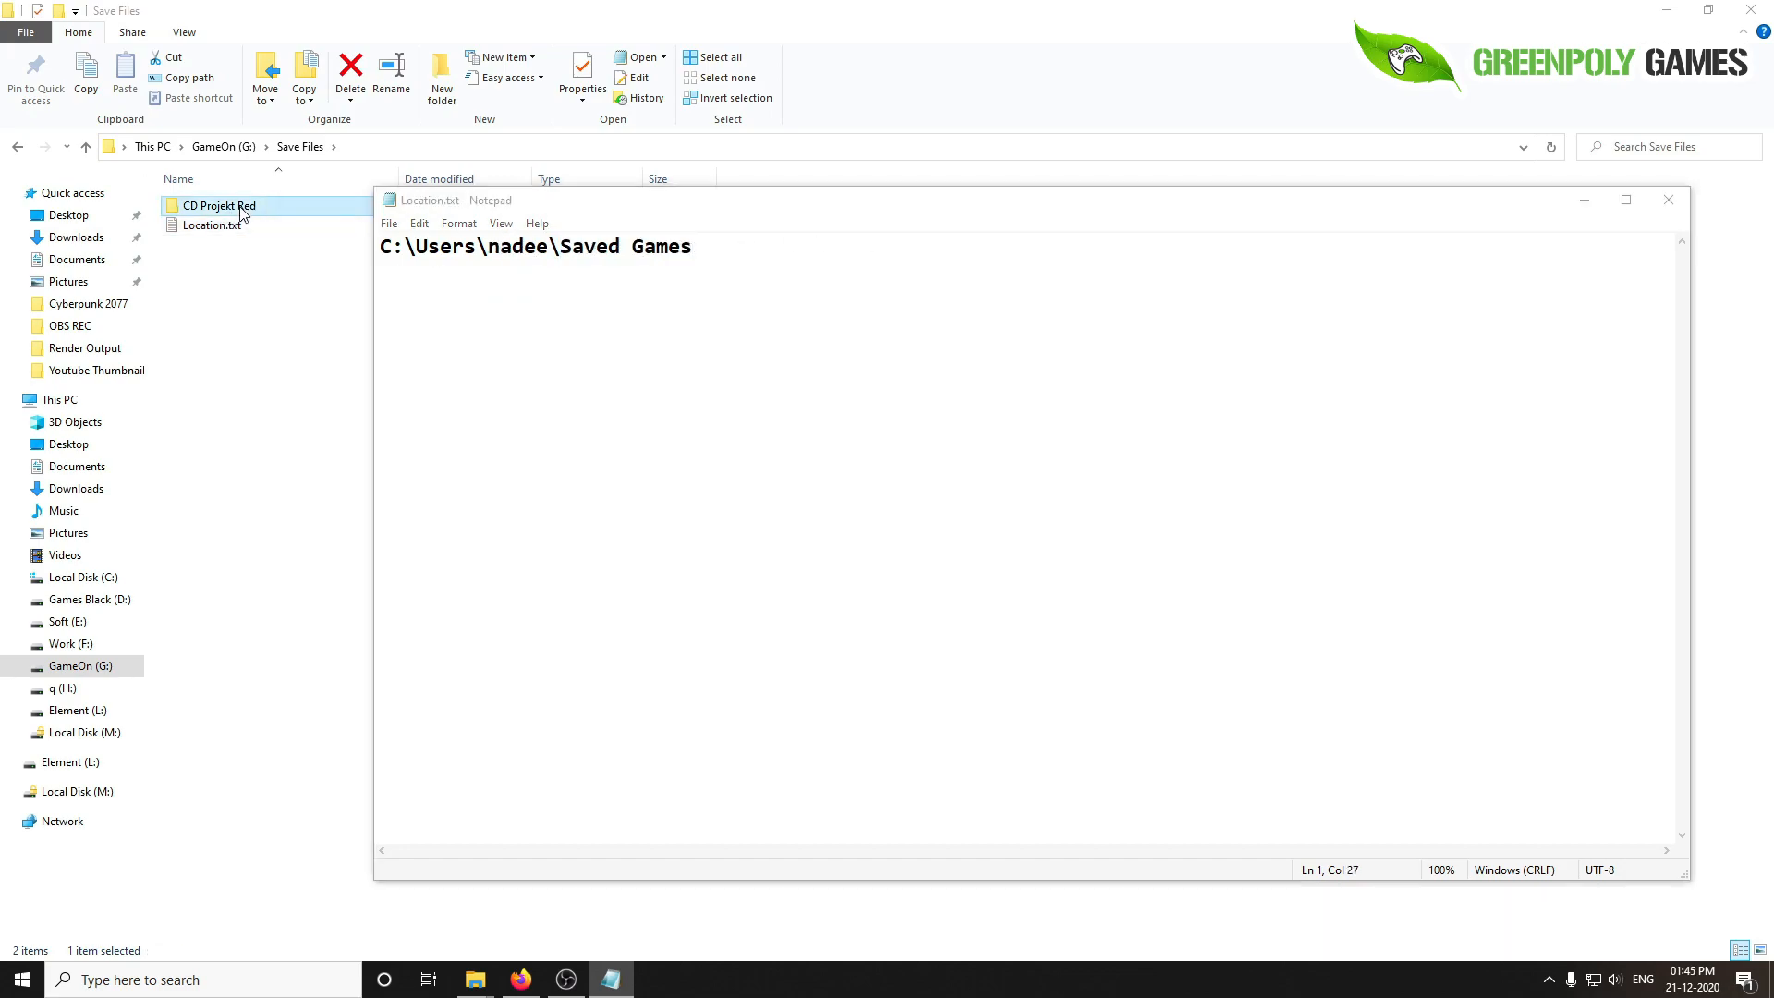
- Open the copied CD Projekt Red folder in G:\Save Files
double_click(218, 206)
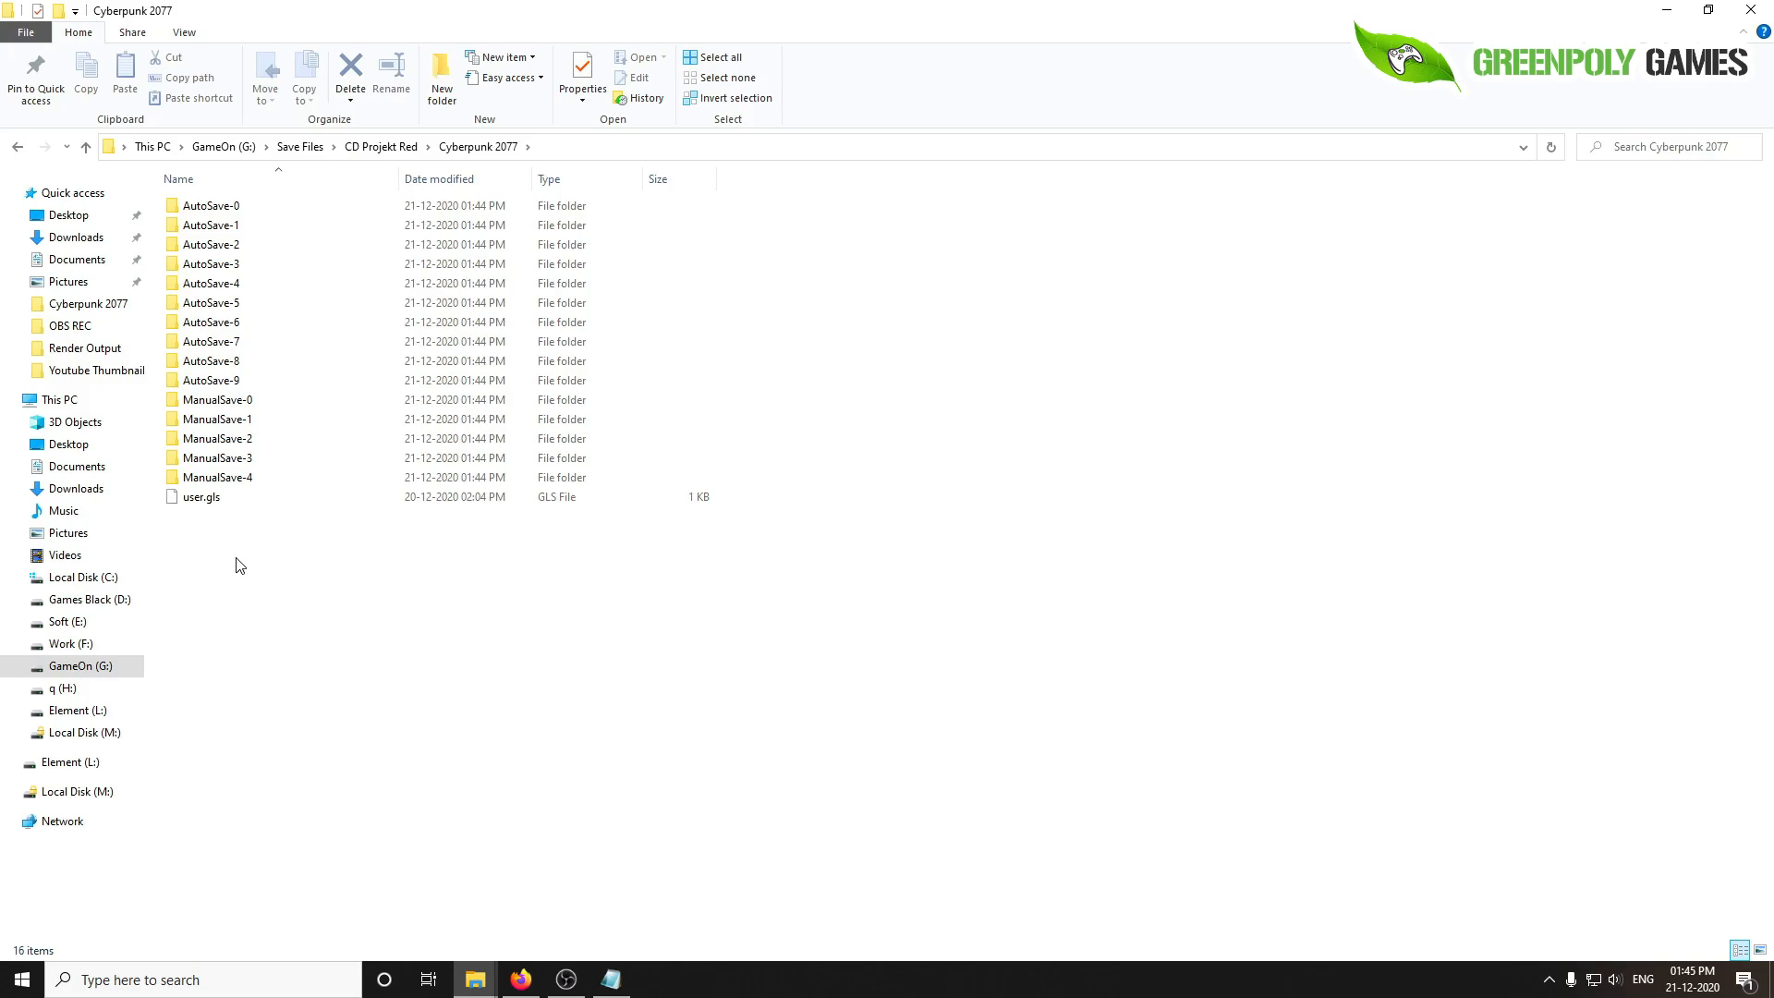
mouse_move(603, 608)
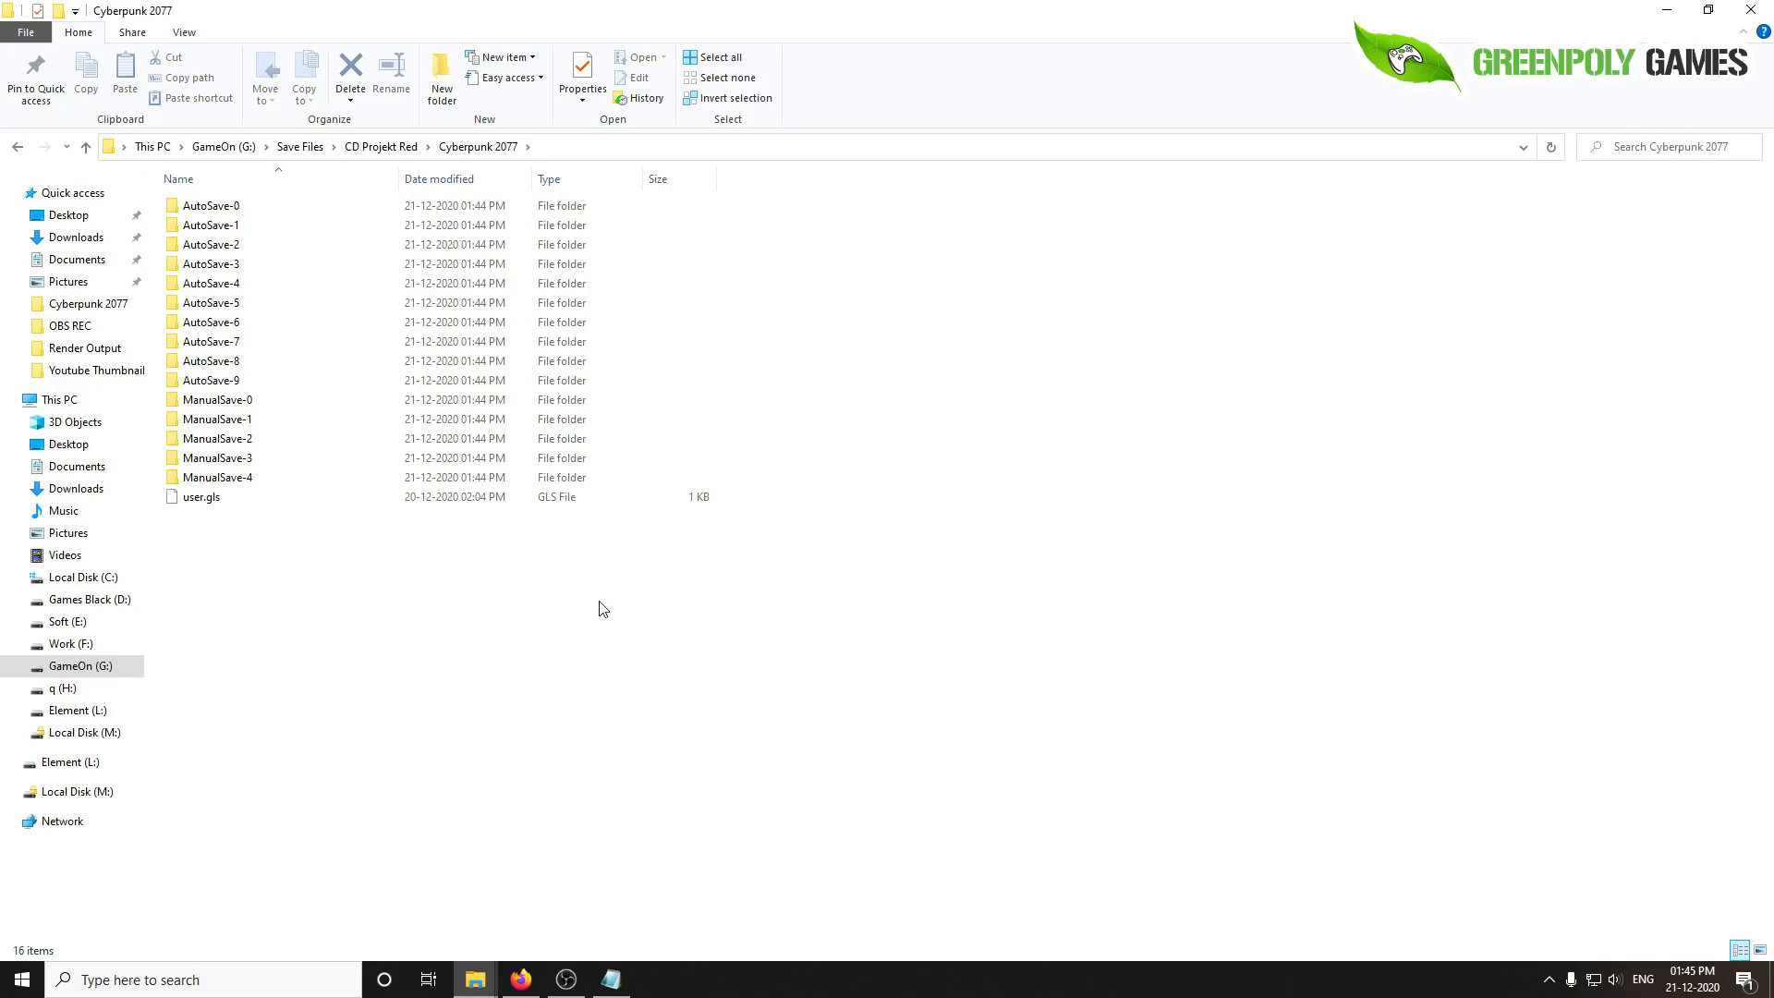